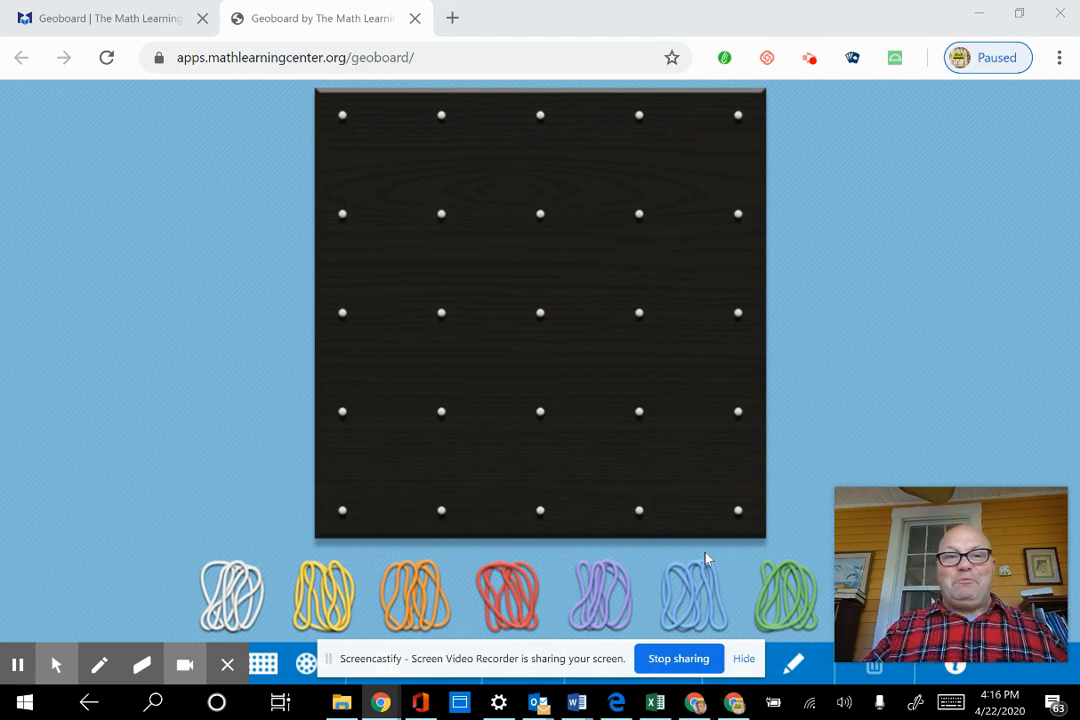
mouse_move(908, 383)
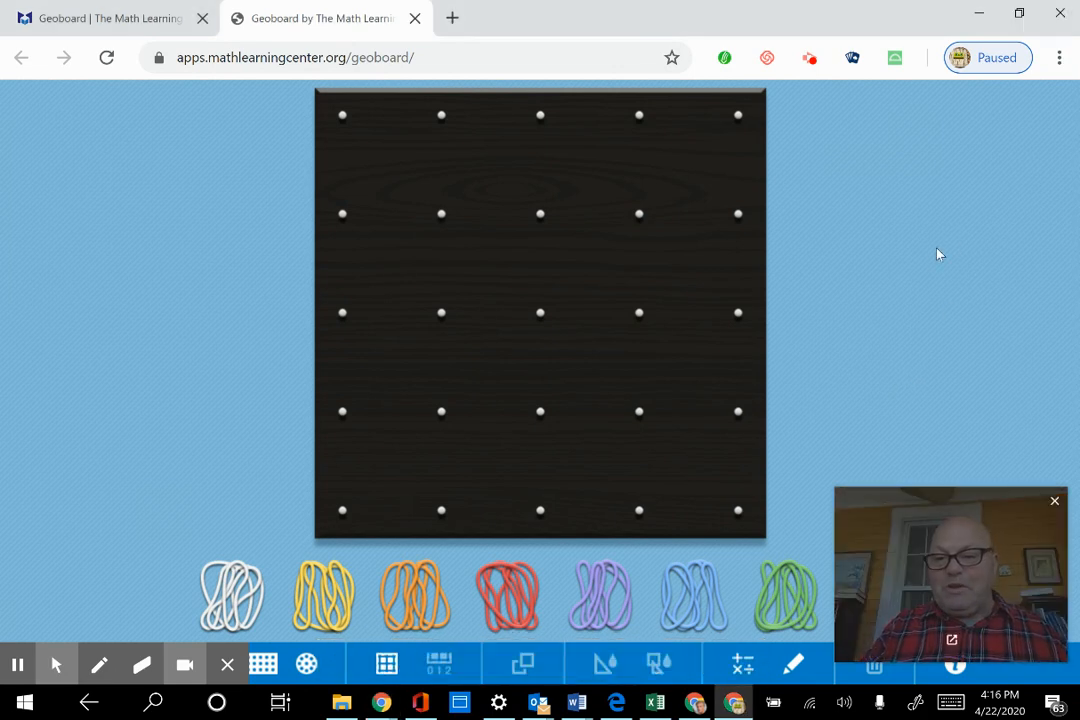
mouse_move(930, 263)
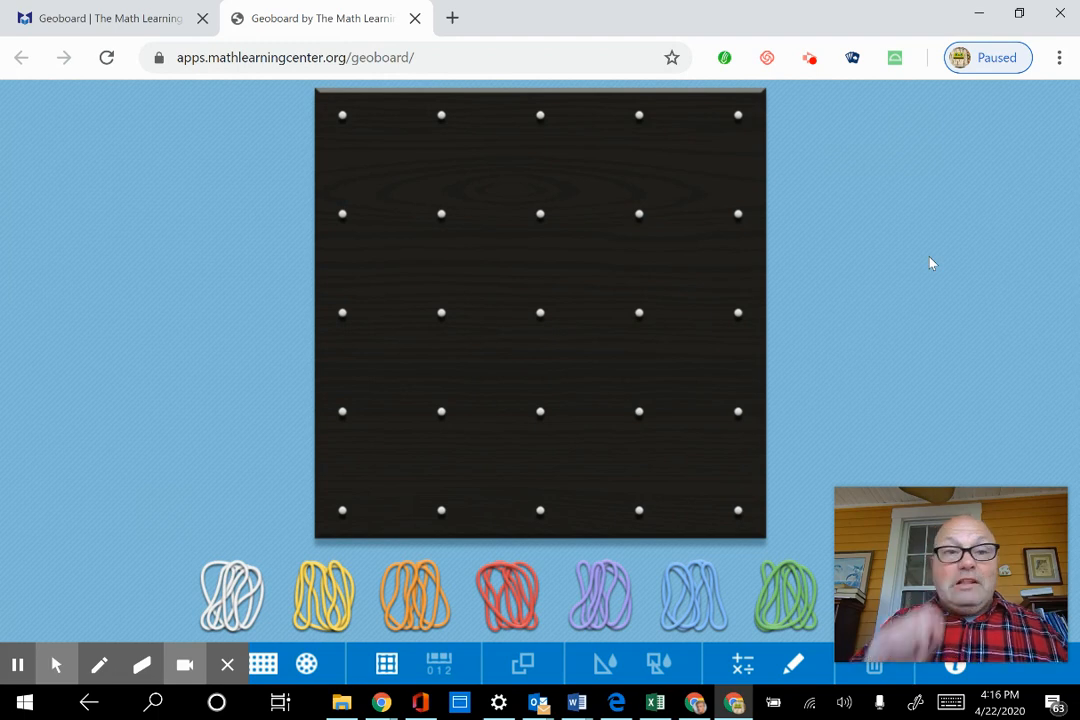
mouse_move(925, 201)
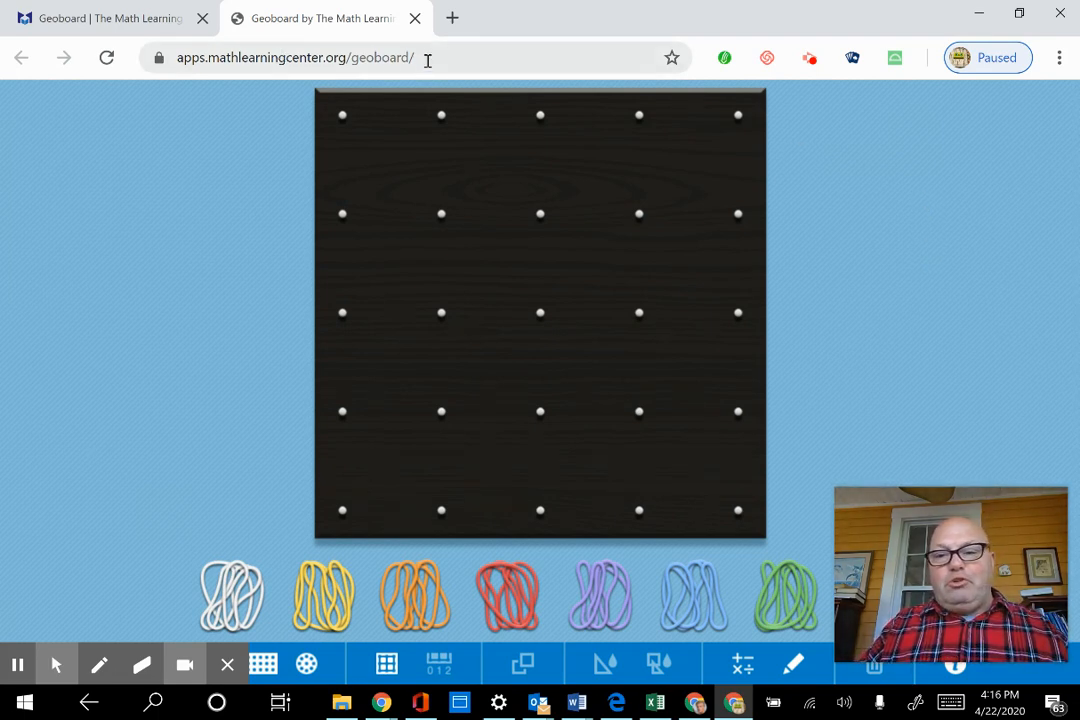
- Load apps.mathlearningcenter.org/geoboard in a third browser tab, showing an empty 5-by-5 pegboard
left_click(295, 57)
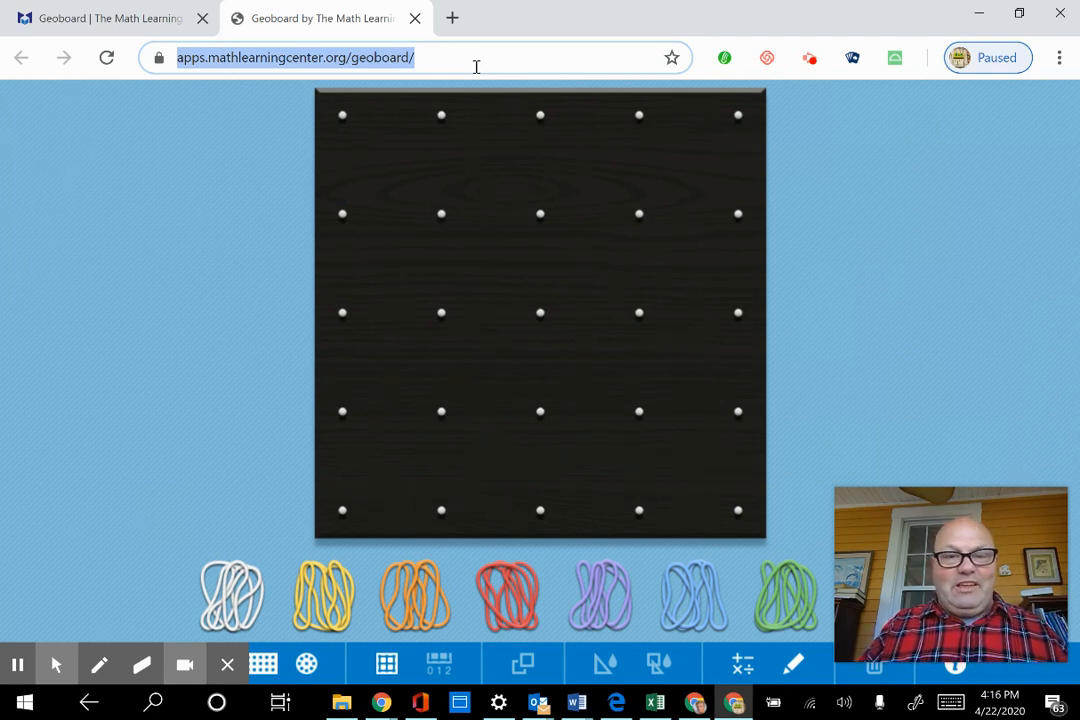
left_click(451, 18)
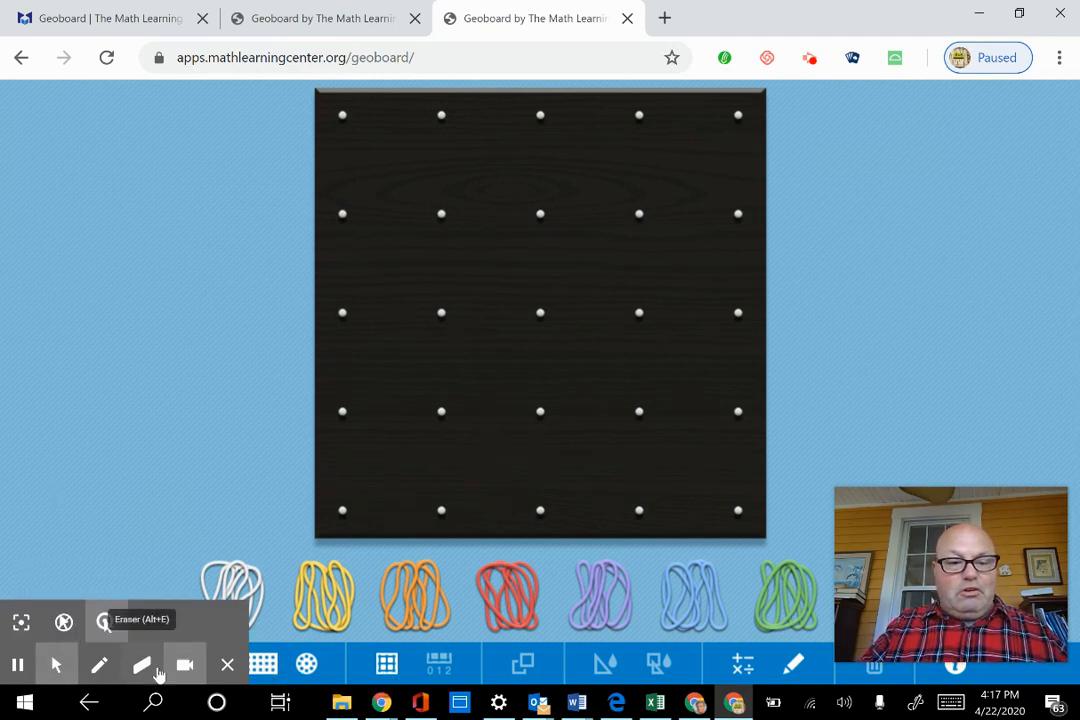
mouse_move(227, 664)
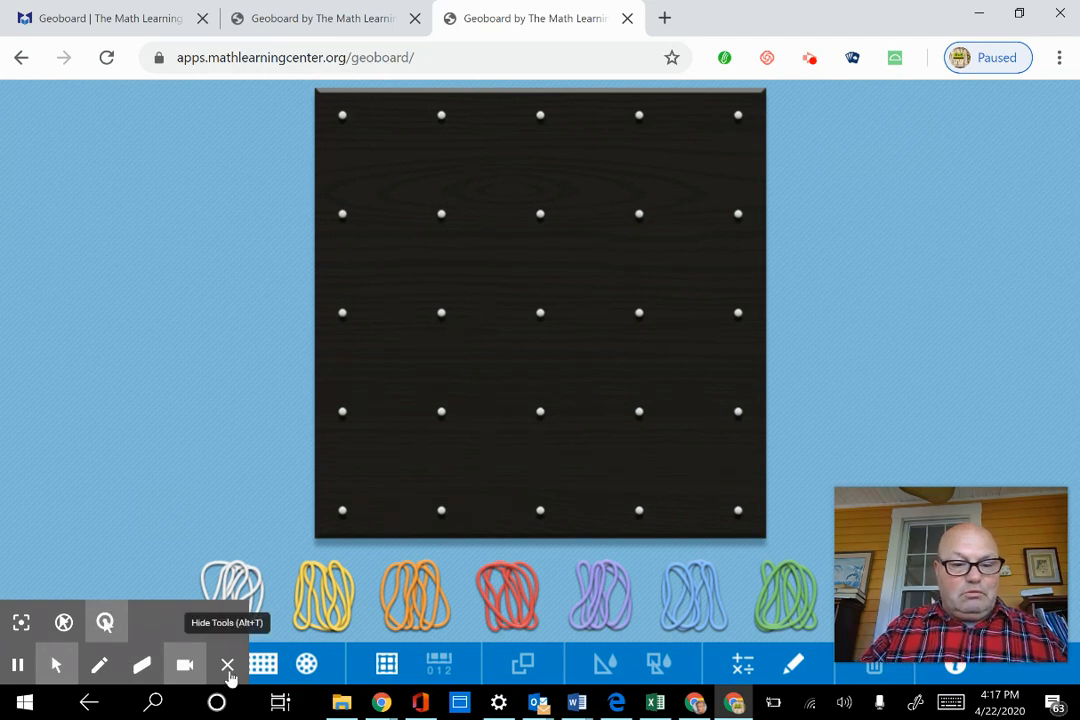
left_click(228, 664)
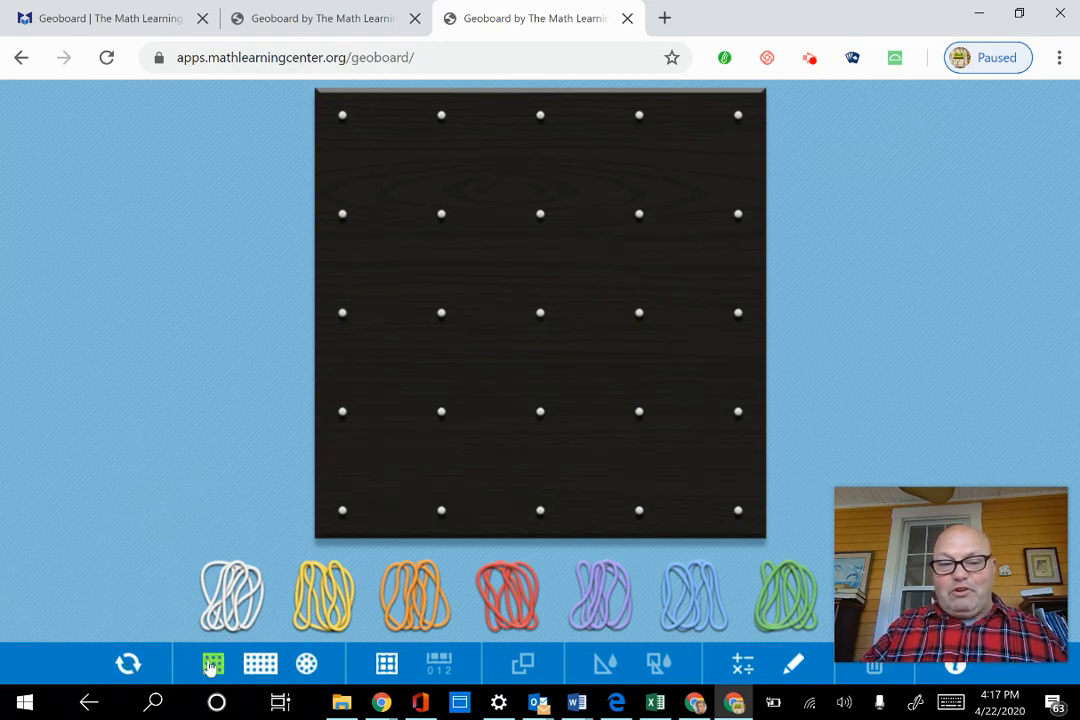
- On the guide-free circular board, stretch a red triangle through the top, right and lower-left rim pegs
left_click(260, 663)
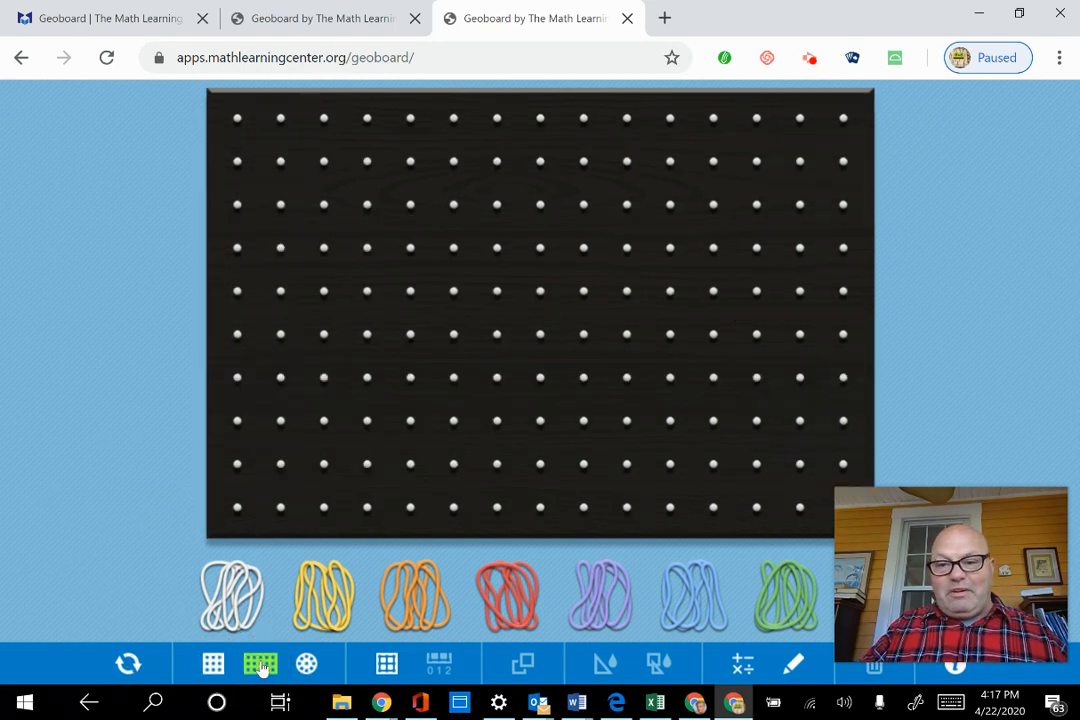
left_click(306, 663)
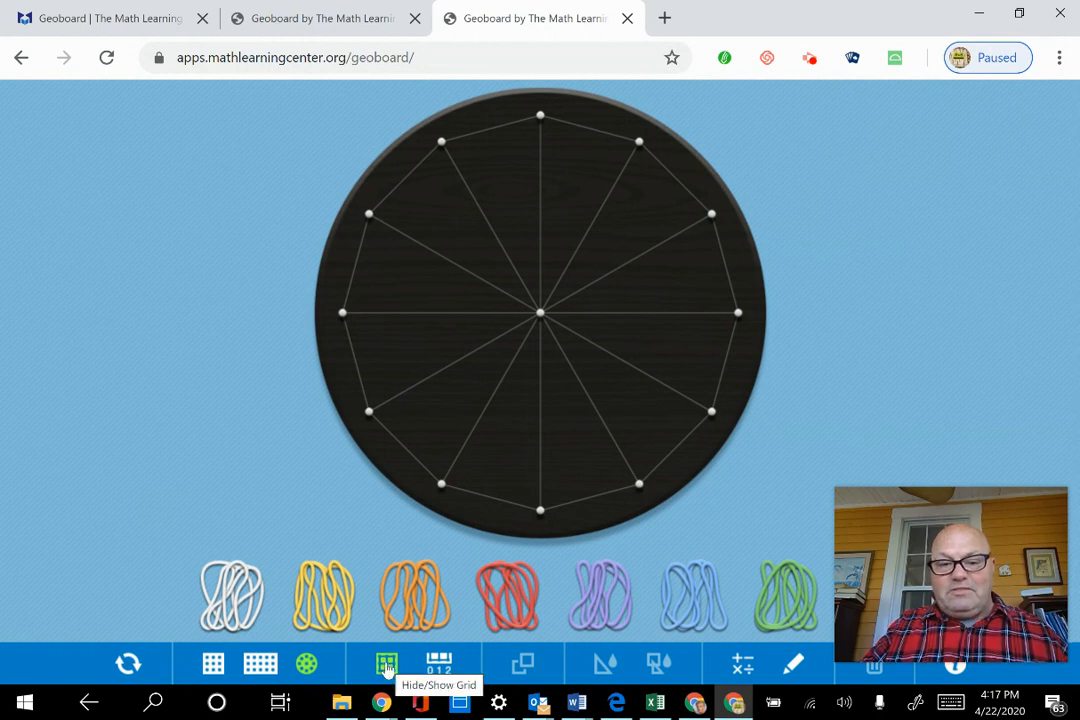
left_click(386, 663)
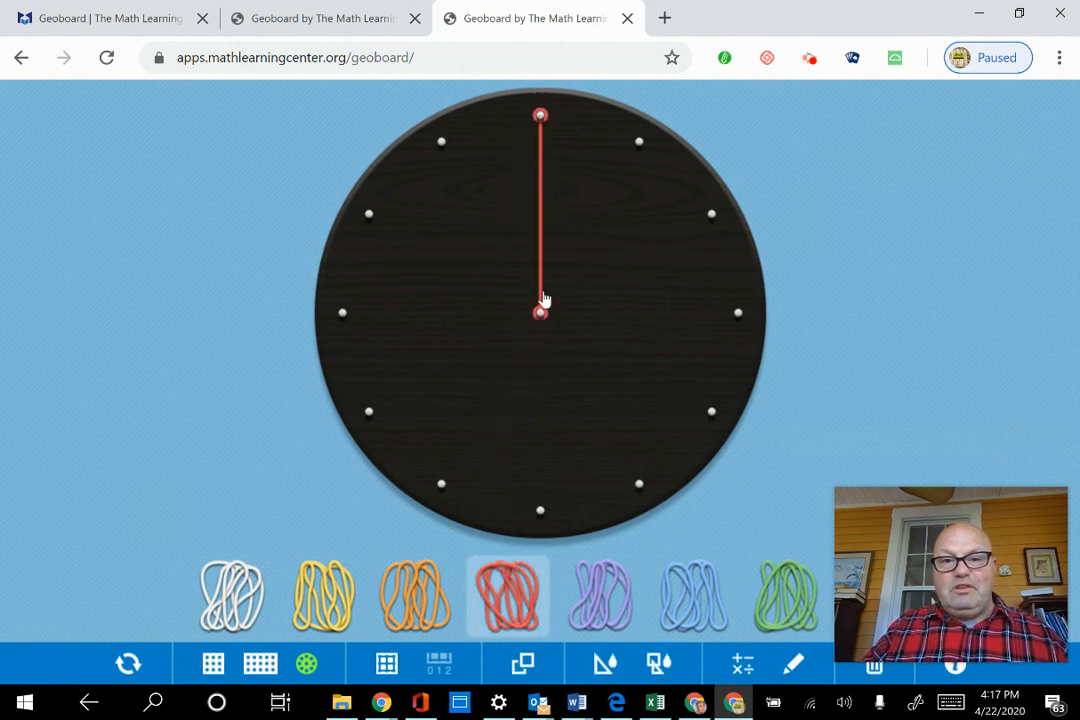
left_click_drag(540, 312, 738, 312)
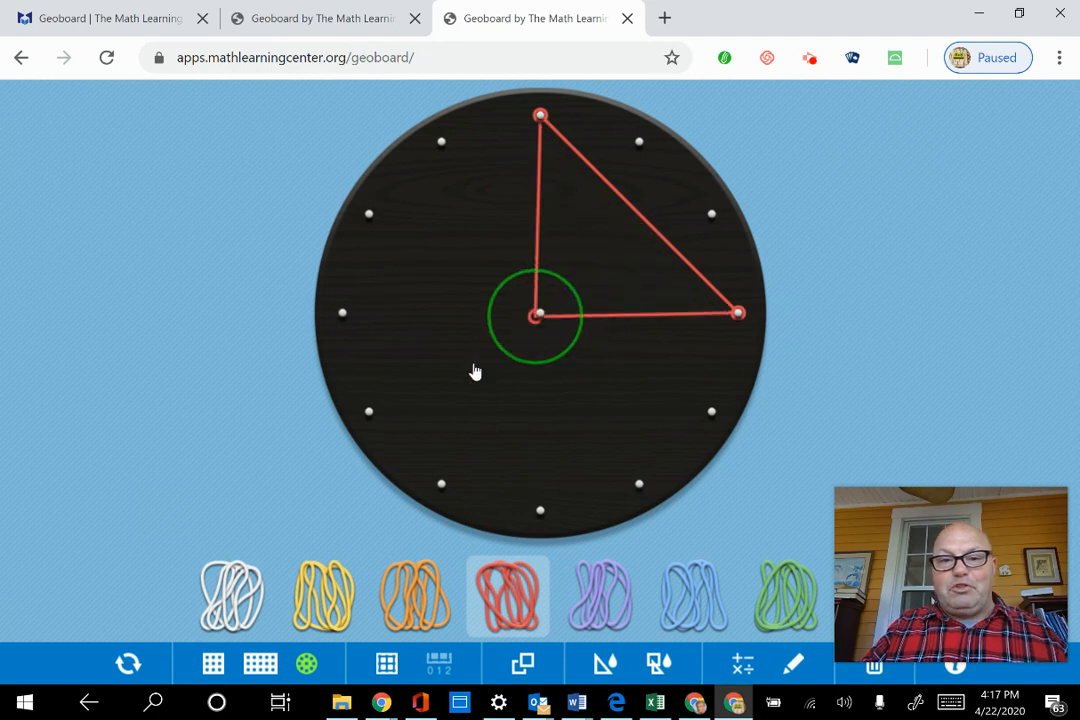
left_click_drag(540, 315, 370, 410)
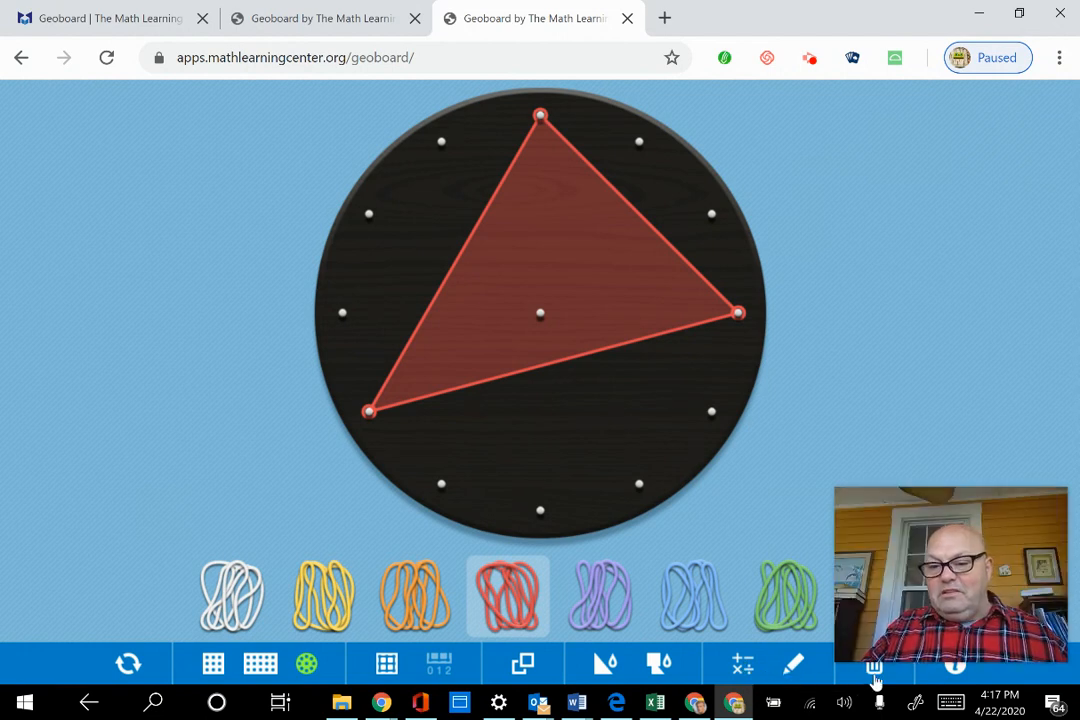
mouse_move(873, 663)
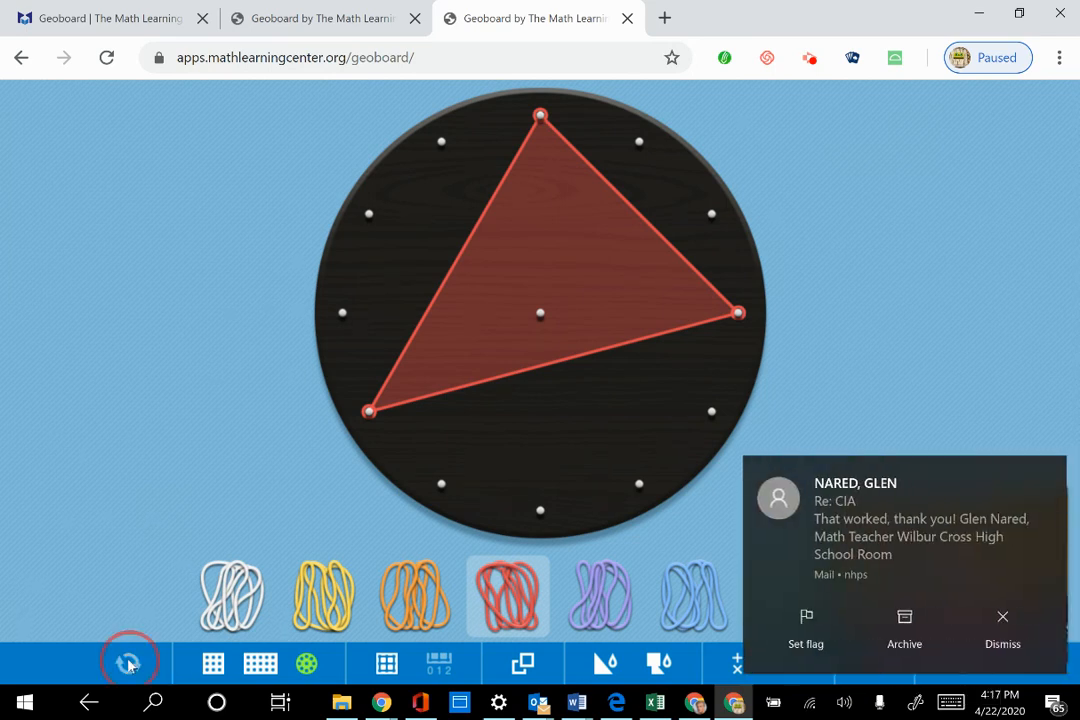
- Reset the board and return to the empty 5-by-5 square pegboard
left_click(128, 663)
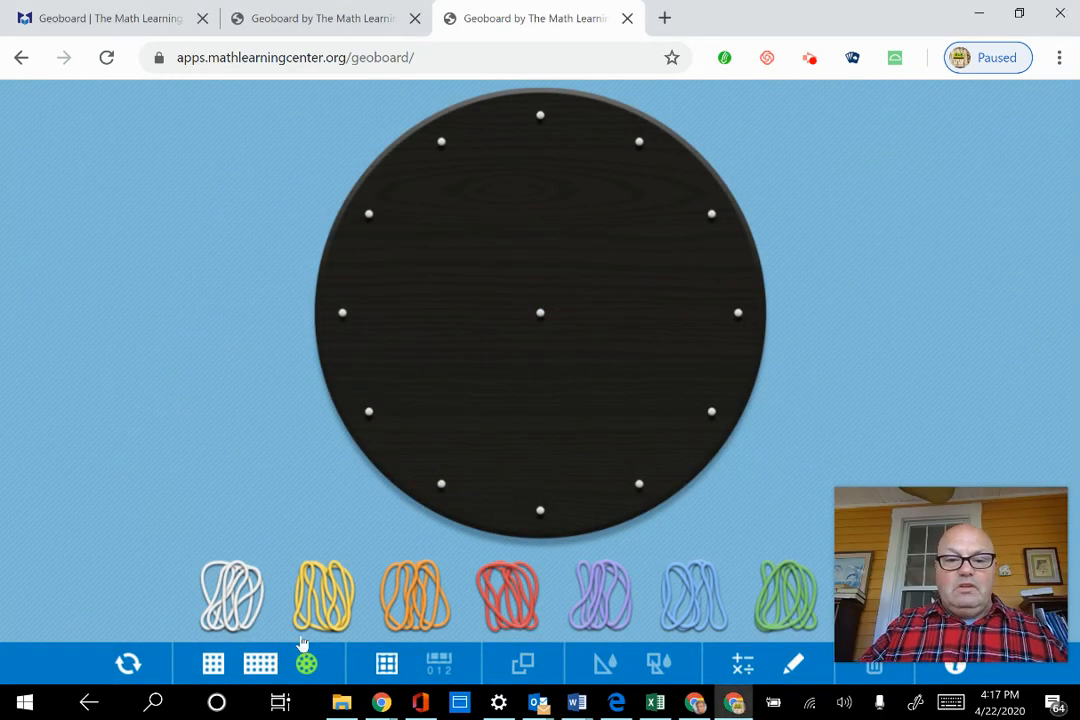
left_click(212, 663)
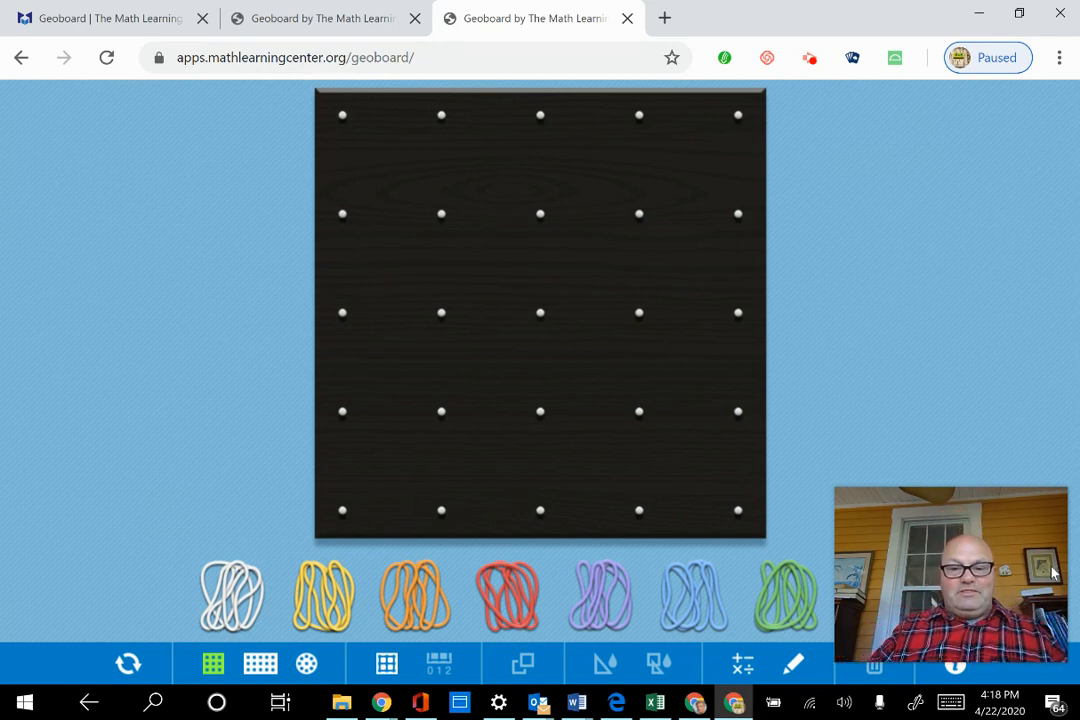
mouse_move(610, 598)
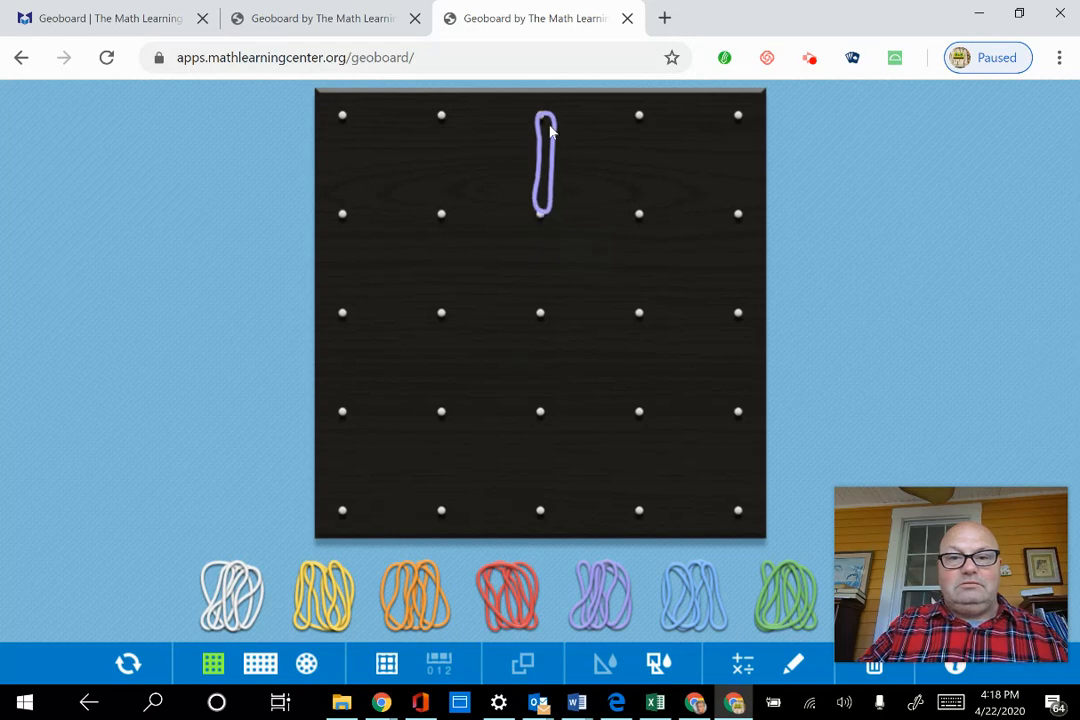
- Shape a purple band through the top-middle, left-middle, bottom-left and centre pegs
left_click_drag(541, 115, 392, 278)
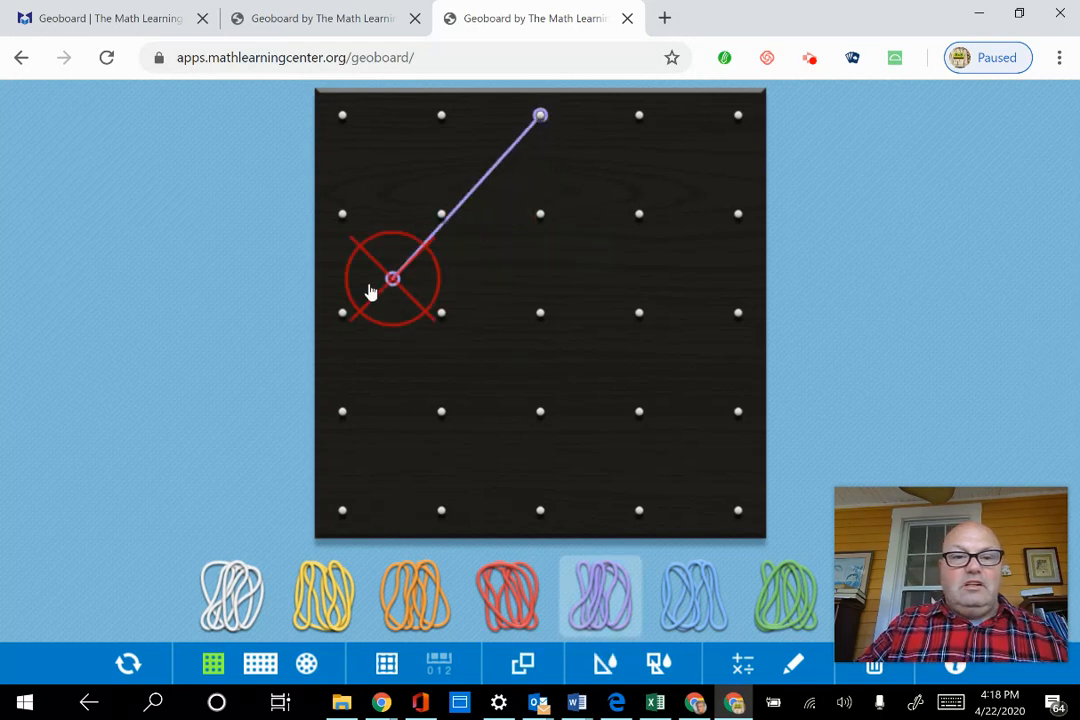
left_click_drag(392, 278, 342, 313)
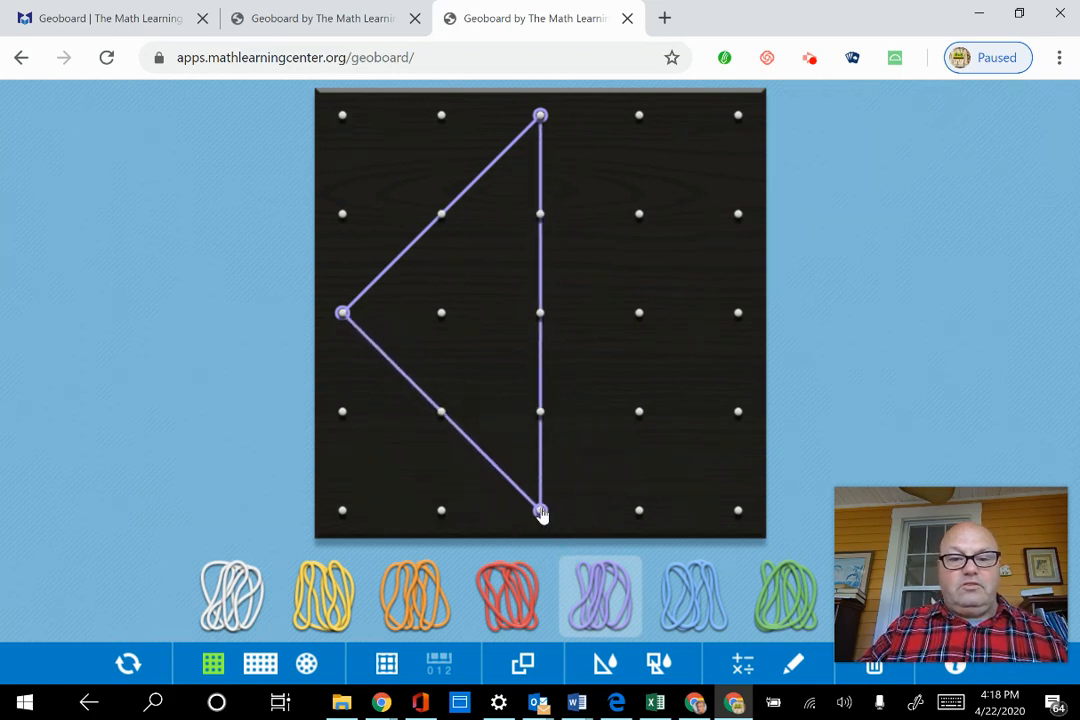
left_click_drag(540, 510, 440, 410)
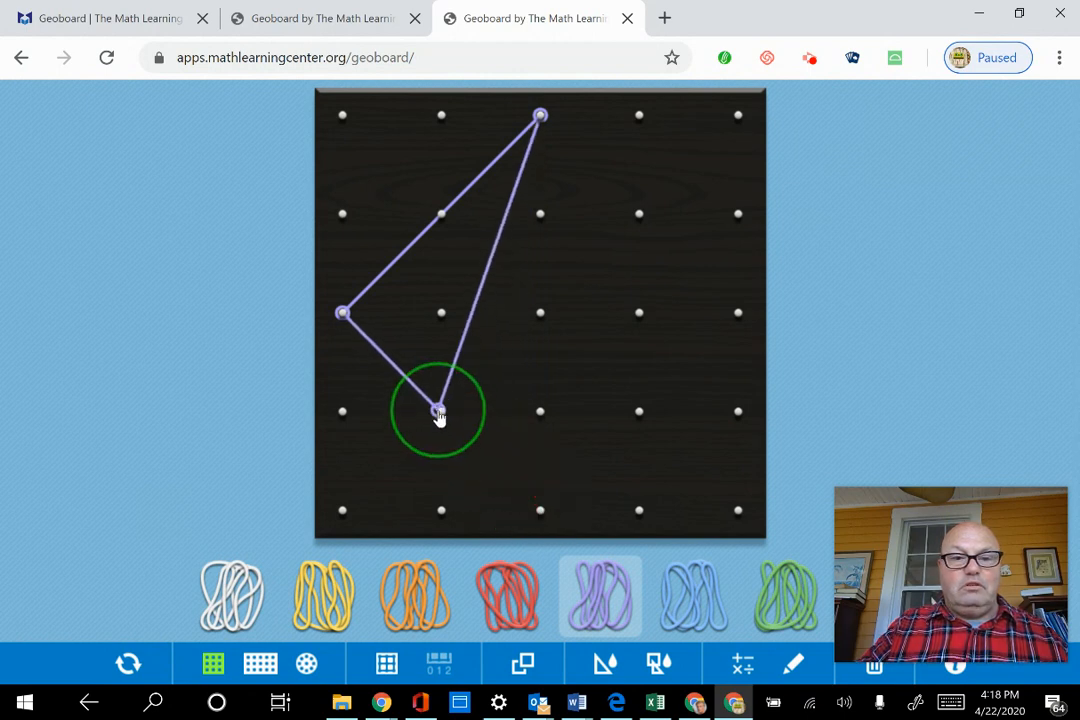
left_click_drag(440, 410, 340, 510)
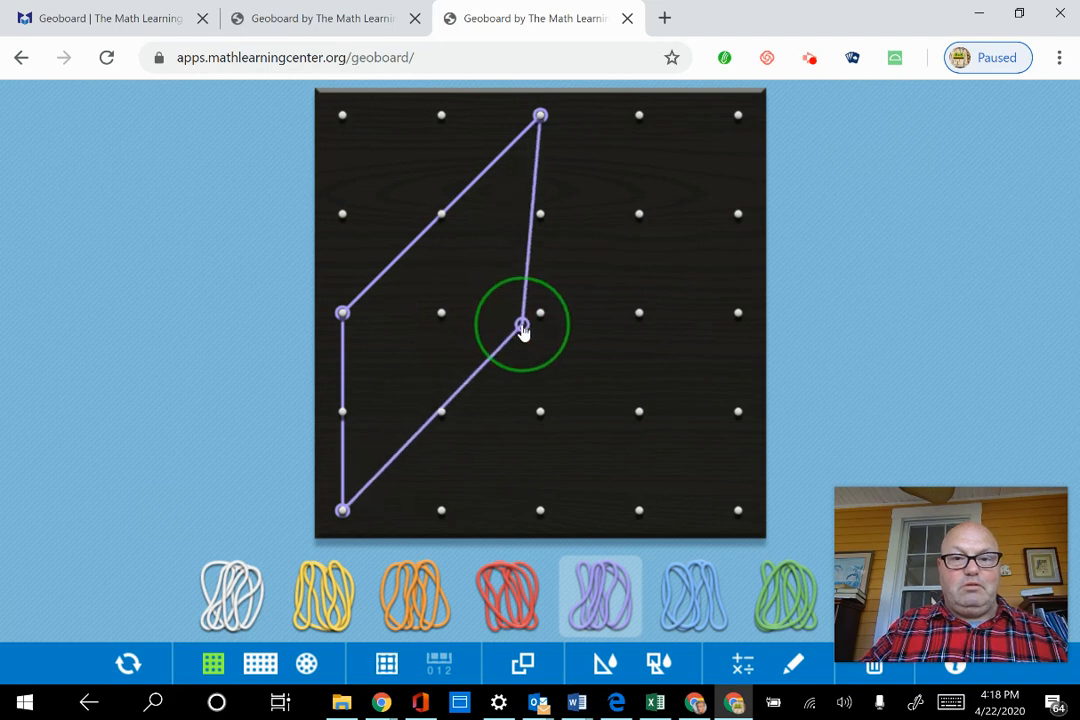
left_click_drag(523, 325, 540, 312)
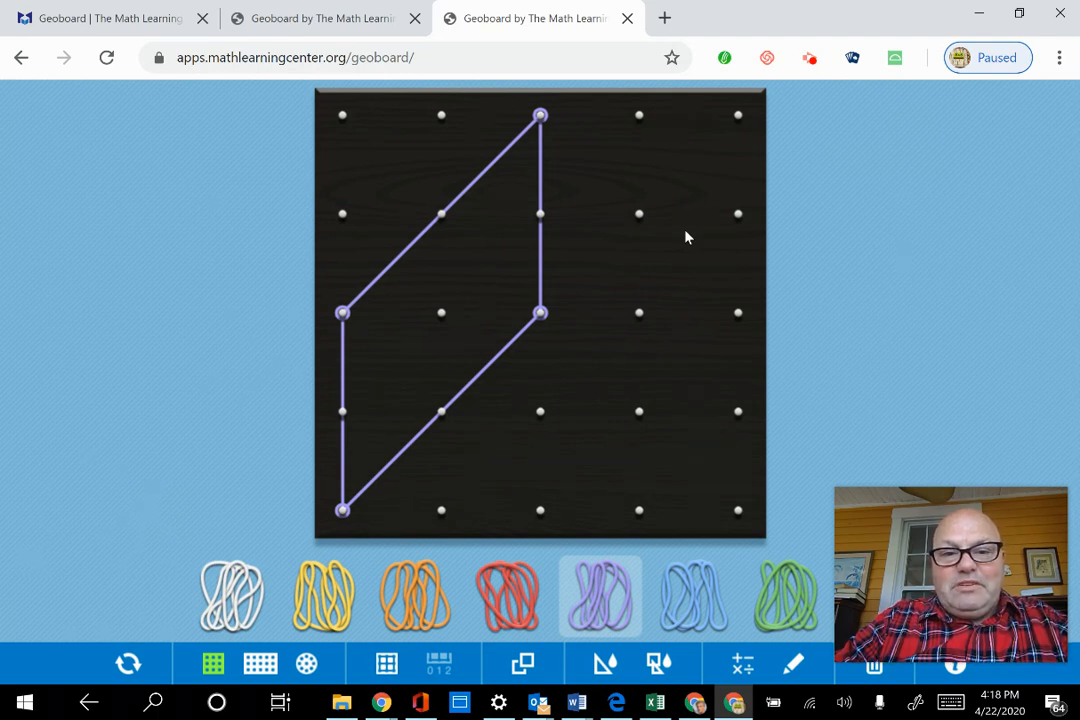
mouse_move(979, 131)
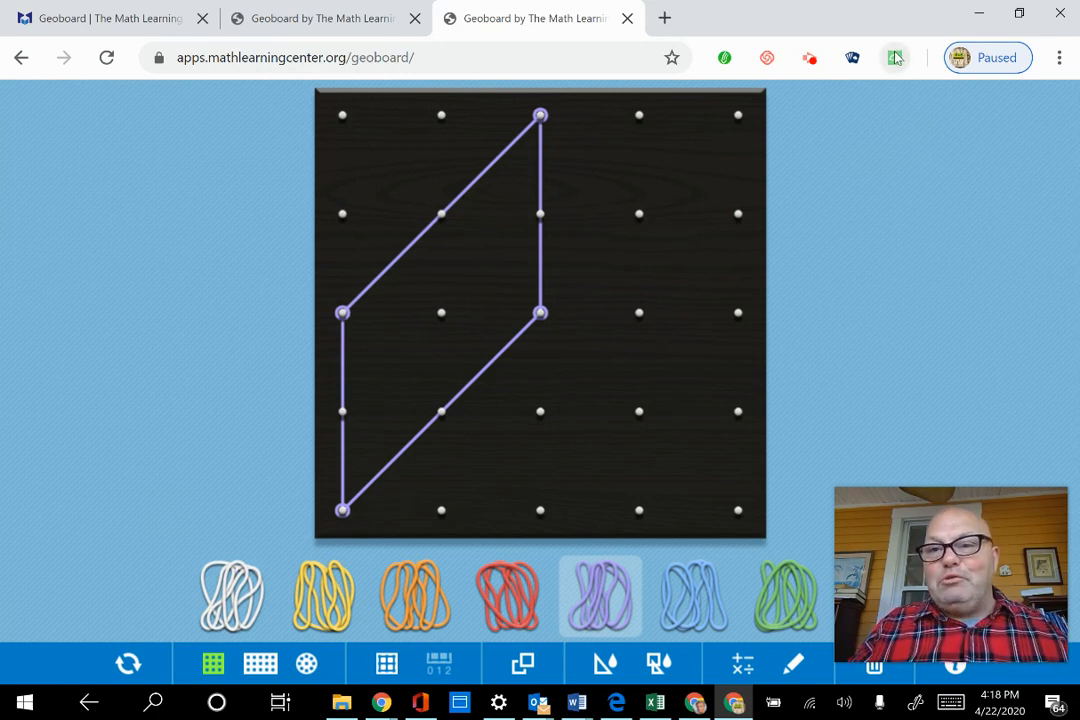
mouse_move(894, 57)
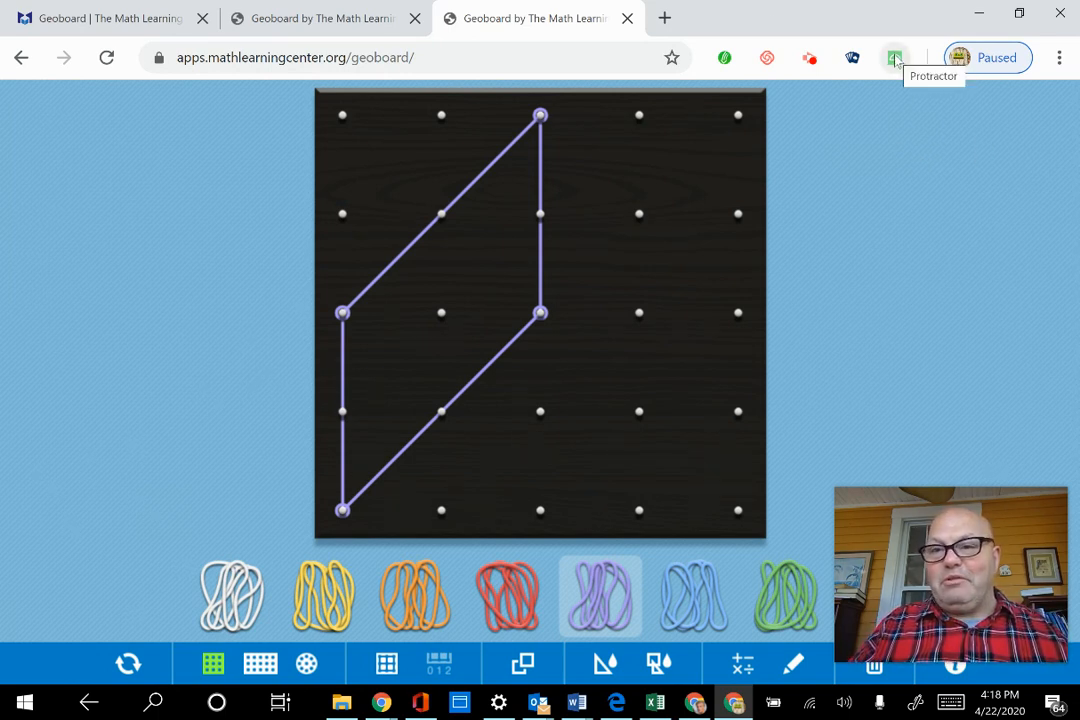
- Place a protractor at the centre-peg vertex and align its arm, reading about 135.7°
left_click(894, 57)
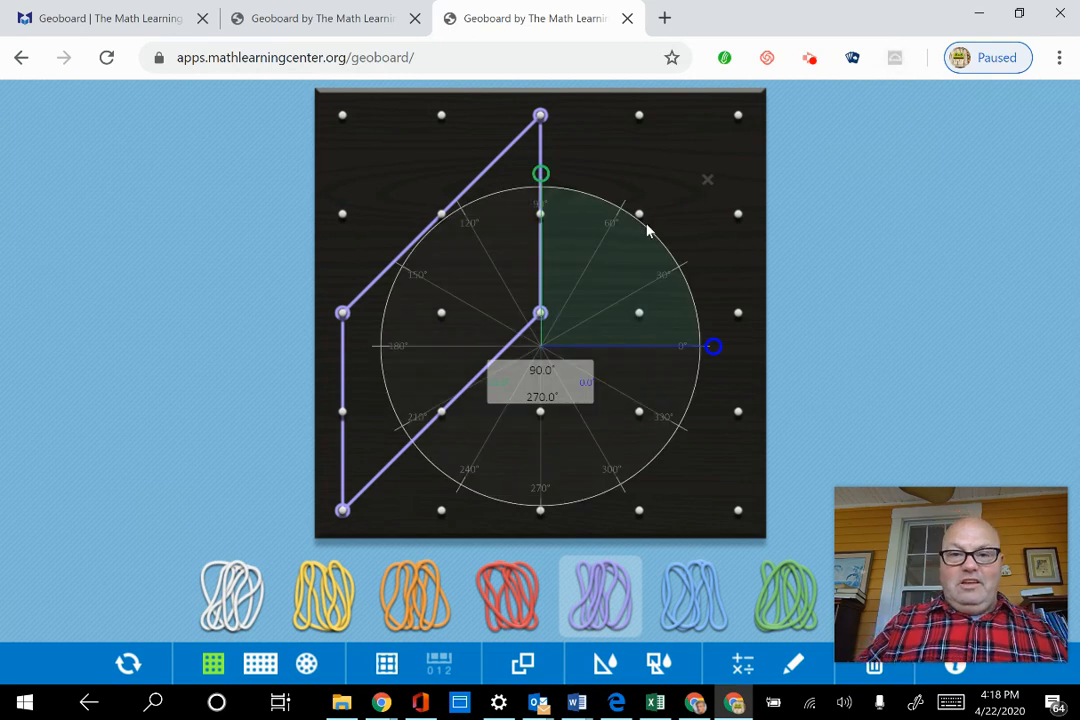
mouse_move(590, 195)
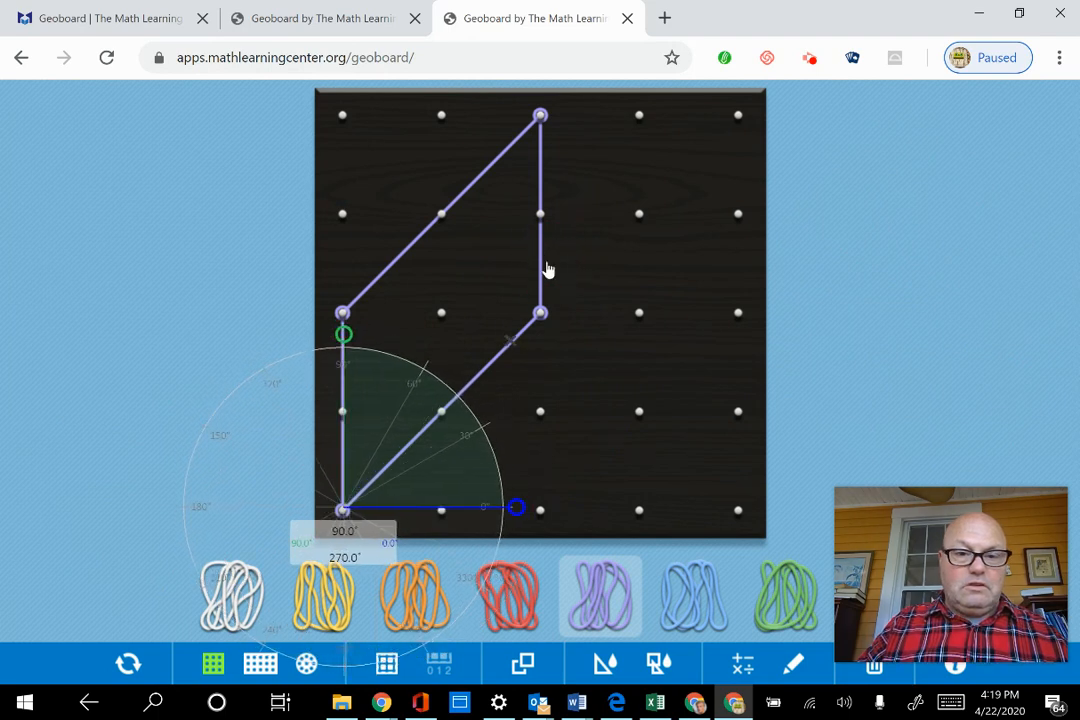
left_click(344, 334)
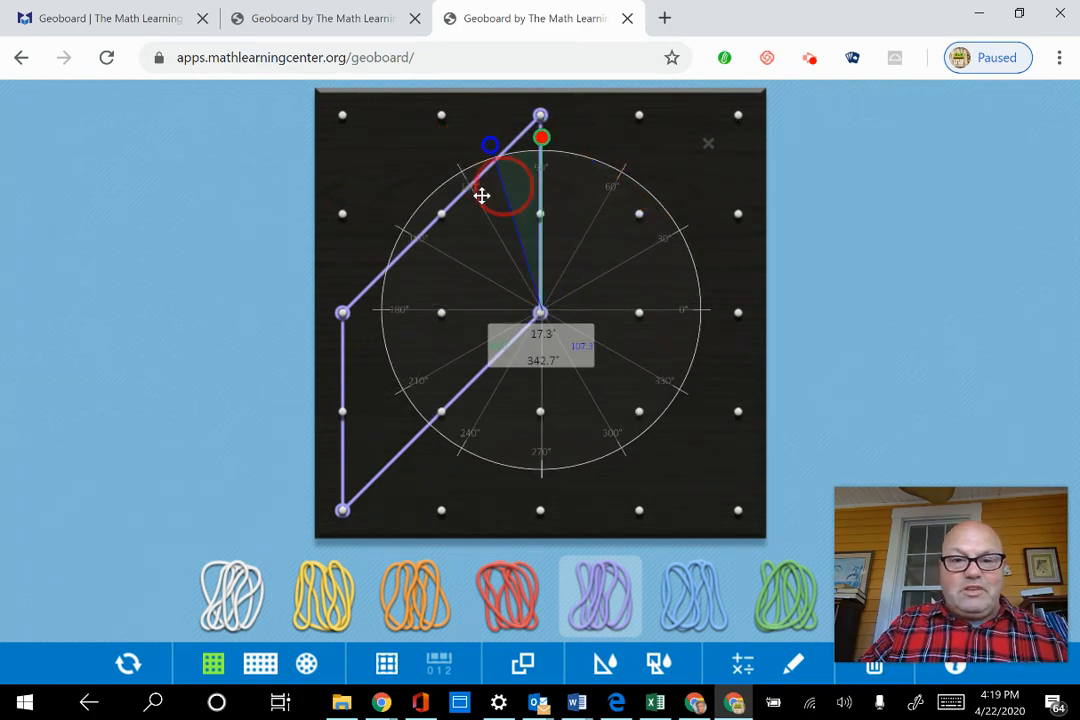
left_click_drag(488, 147, 368, 313)
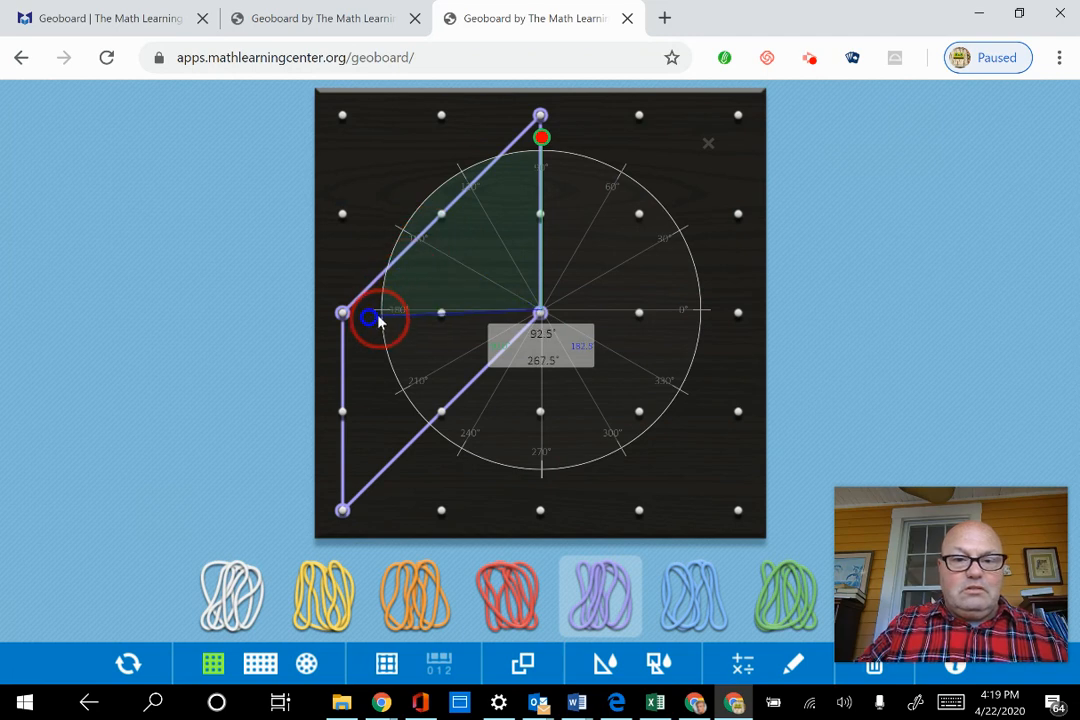
left_click_drag(342, 313, 423, 413)
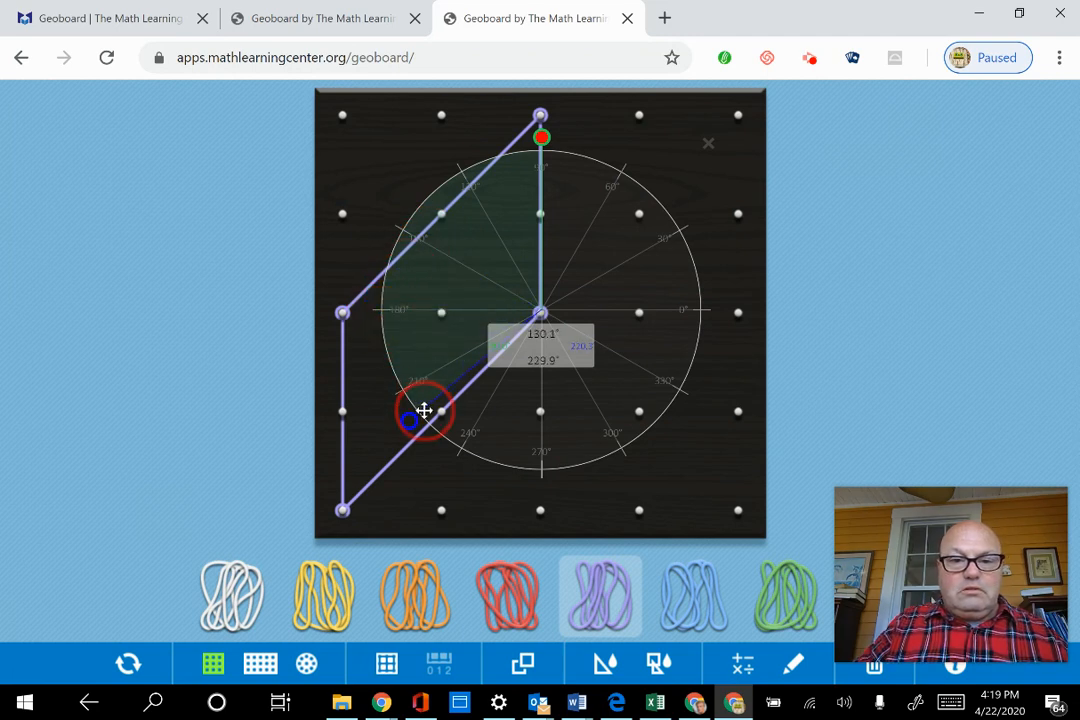
left_click_drag(424, 411, 428, 431)
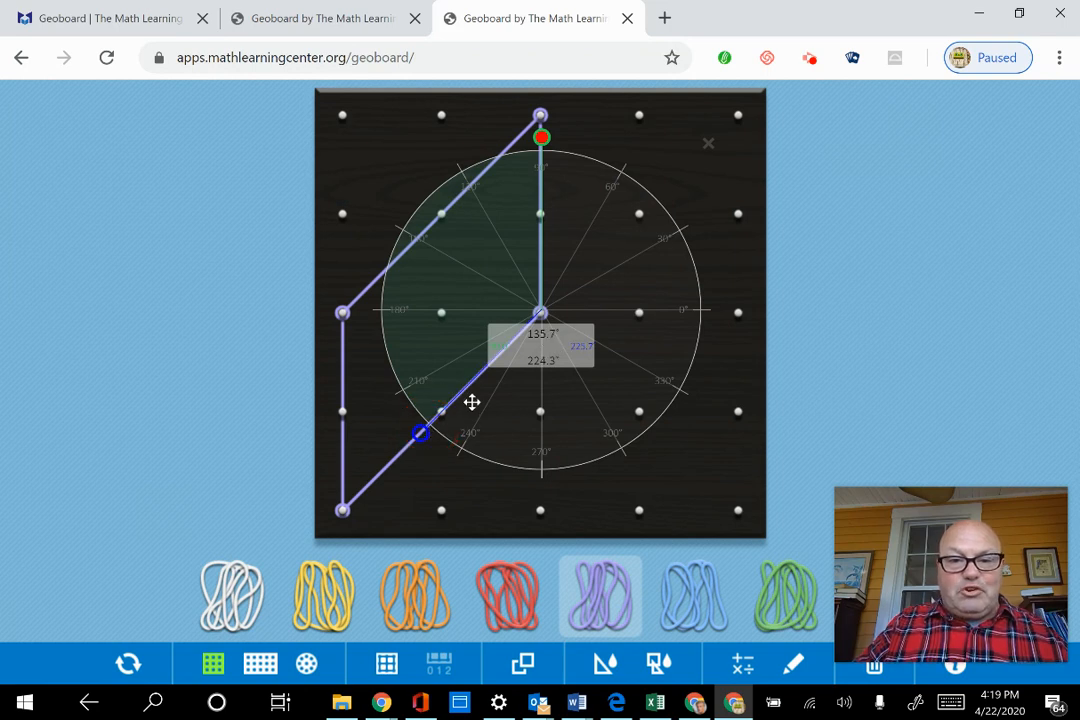
mouse_move(378, 502)
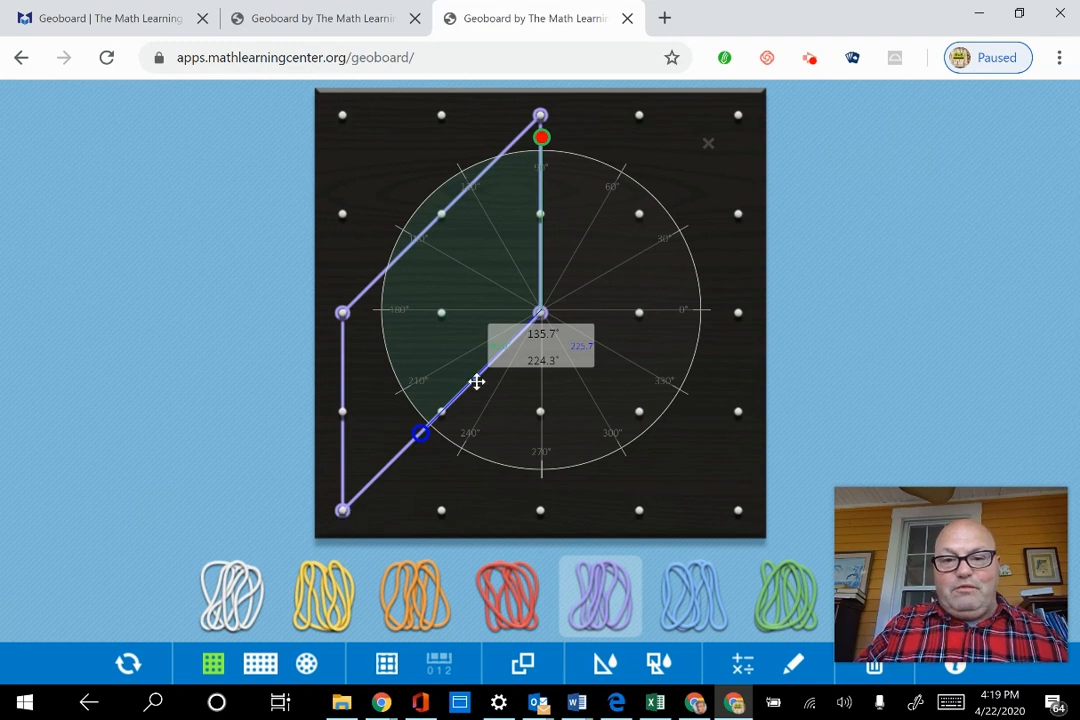
mouse_move(612, 329)
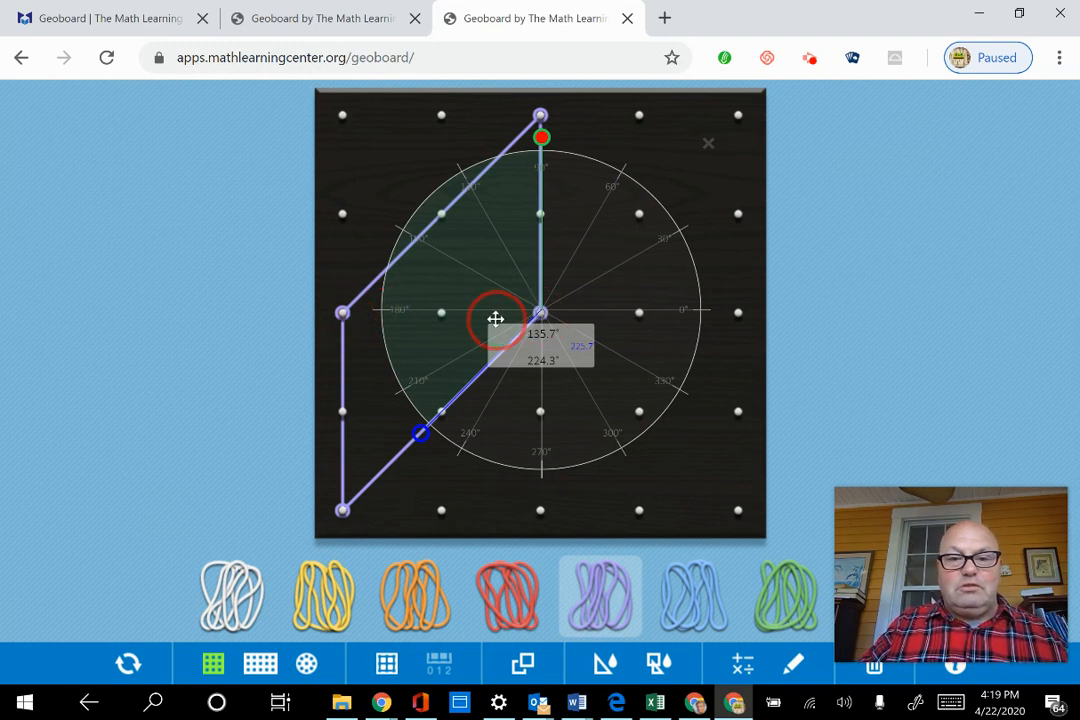
mouse_move(569, 175)
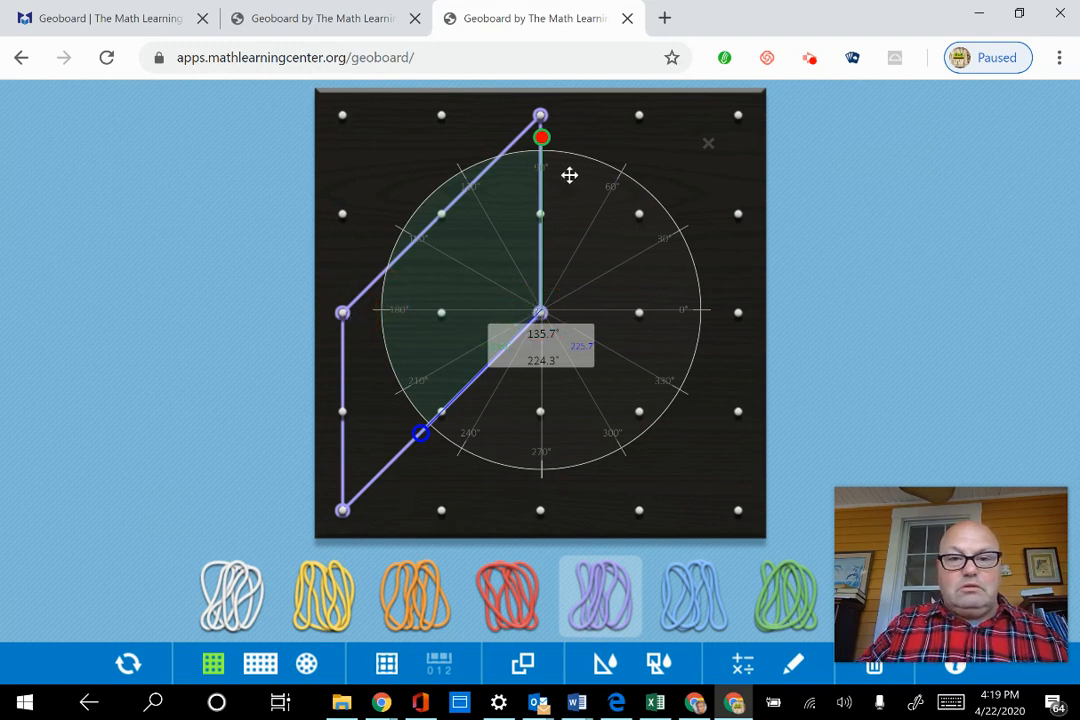
left_click(578, 160)
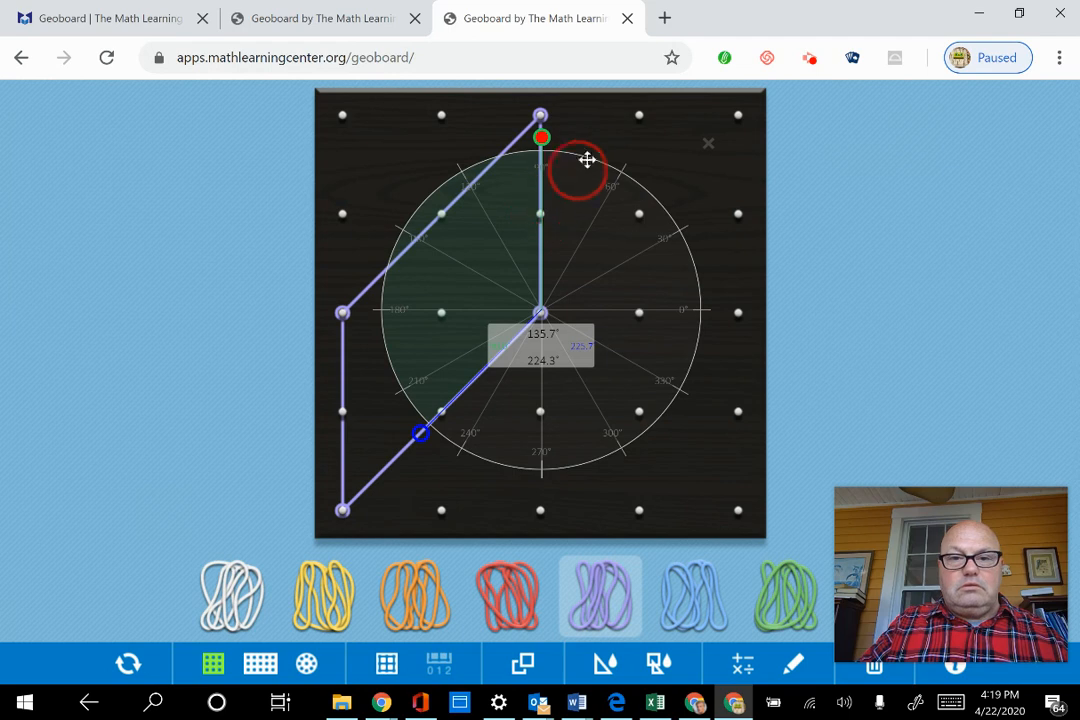
mouse_move(650, 200)
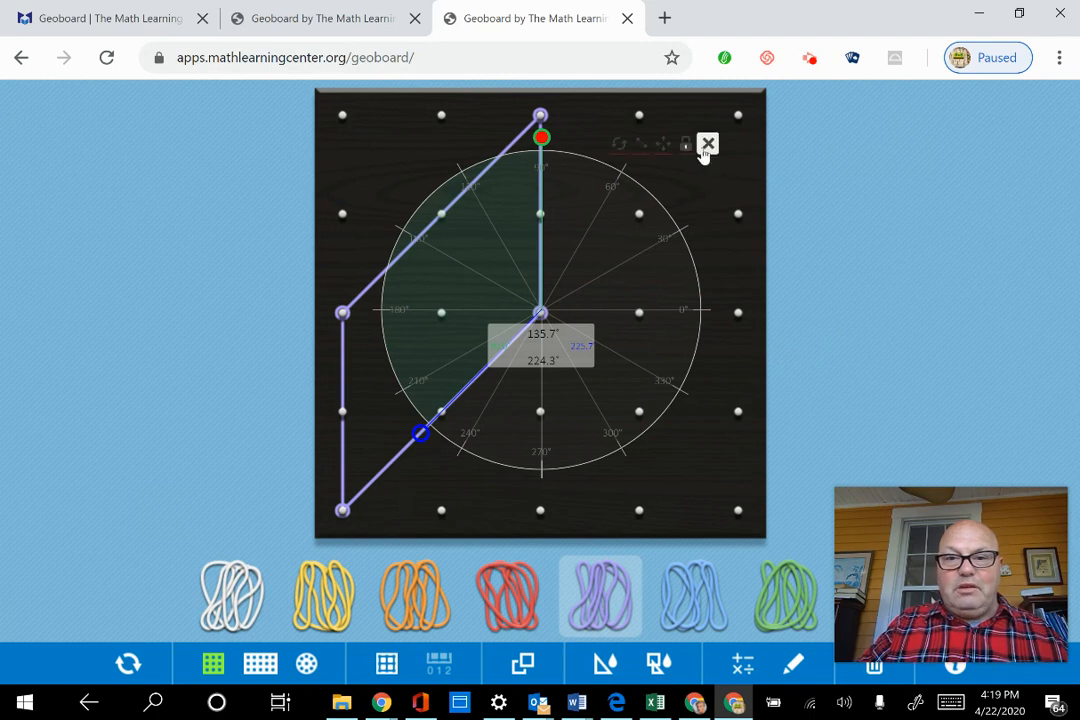
- Measure the left vertex at about 134.8° with both protractor arms, then close the protractor
left_click(708, 144)
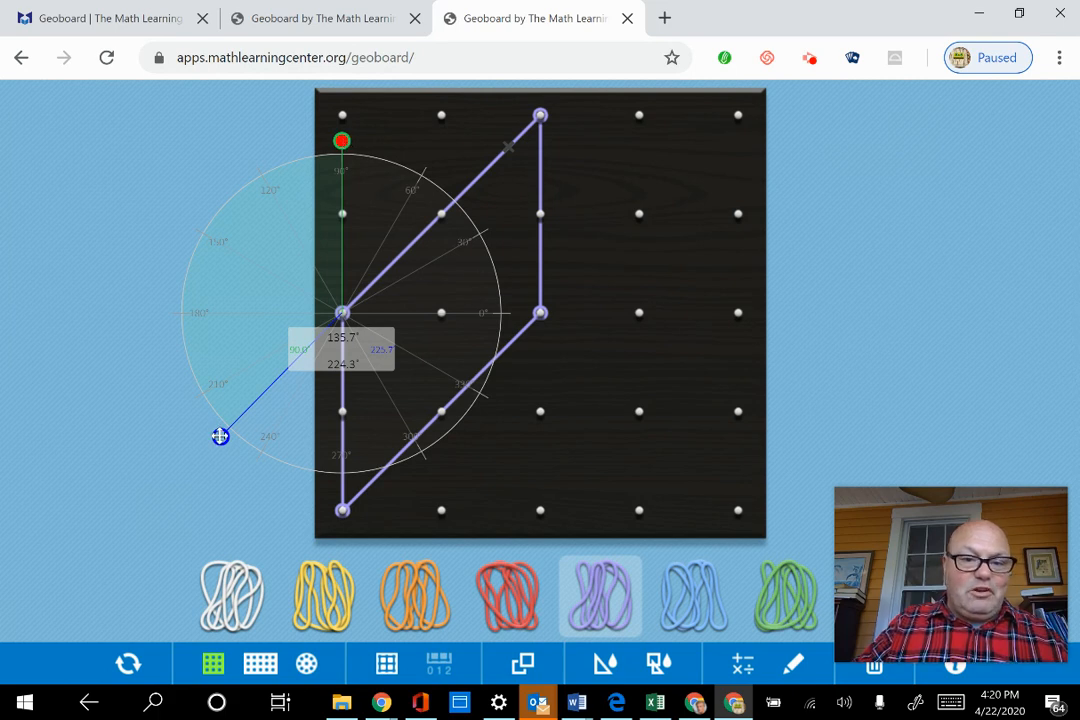
left_click_drag(218, 436, 341, 490)
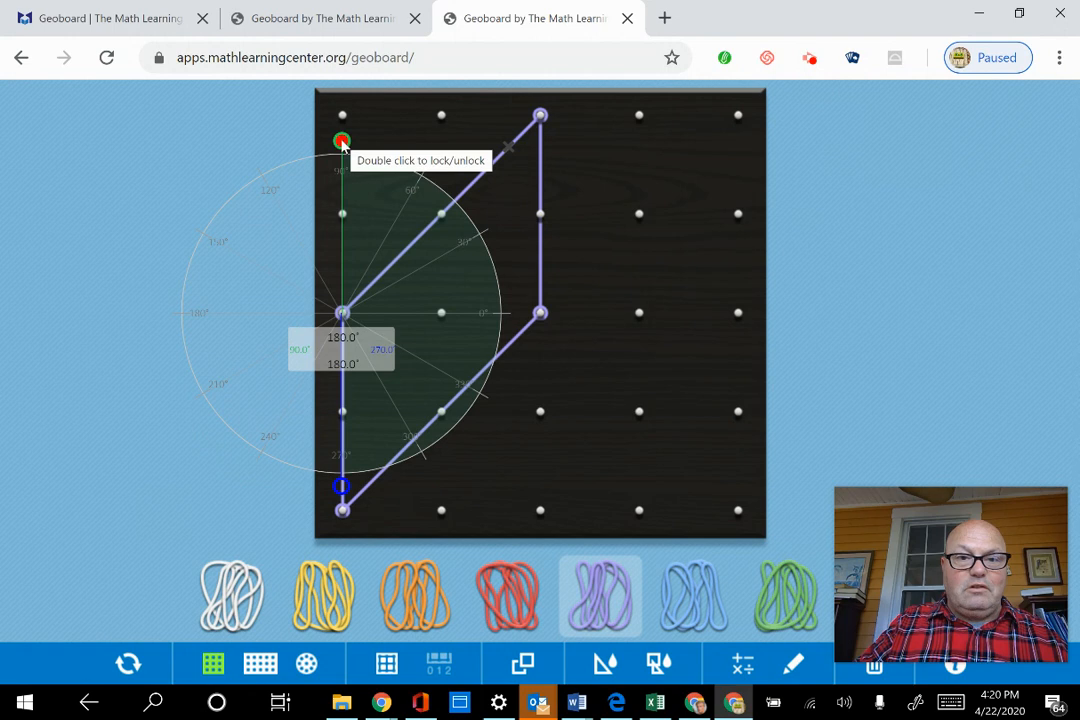
left_click_drag(342, 140, 375, 145)
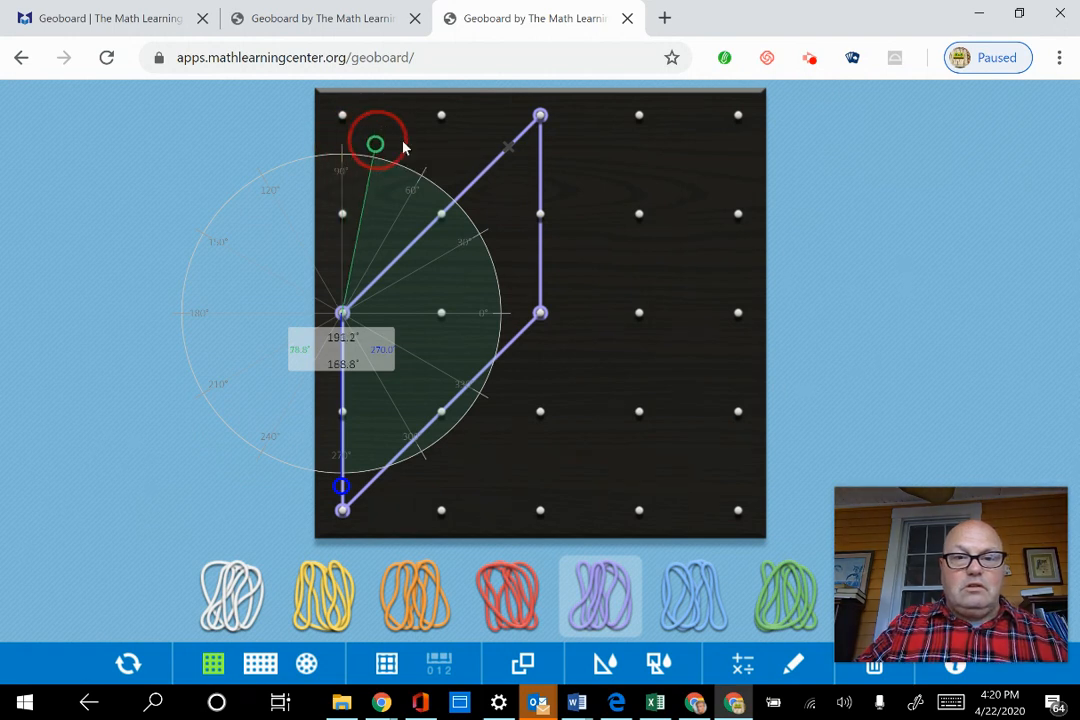
left_click_drag(375, 145, 465, 192)
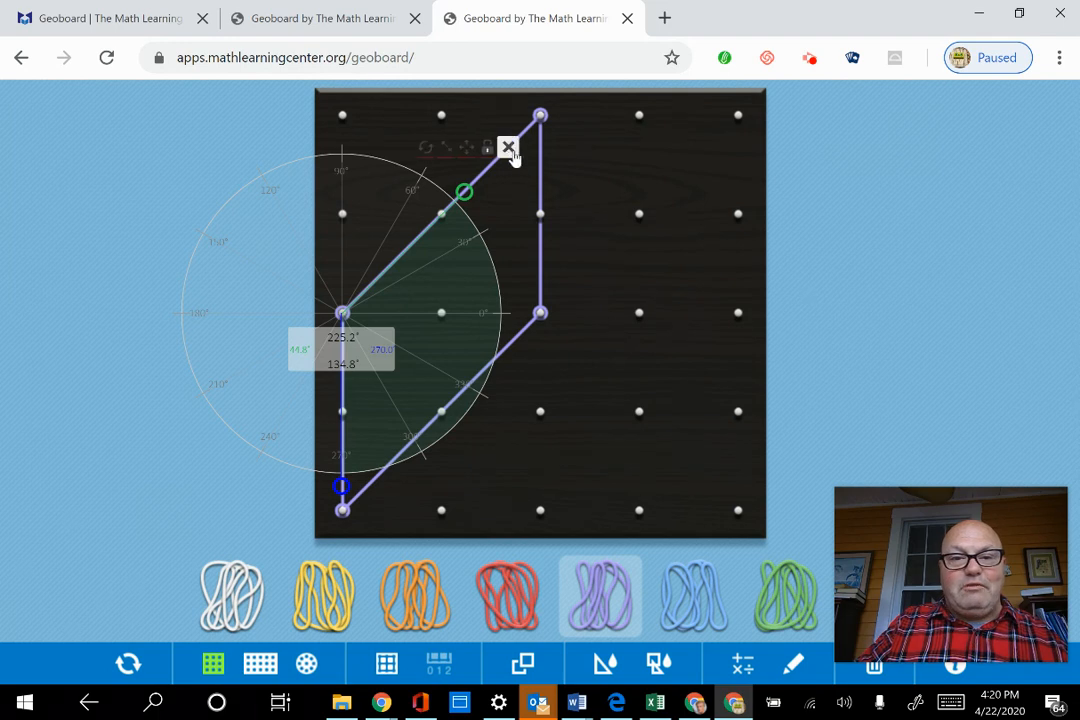
left_click(508, 148)
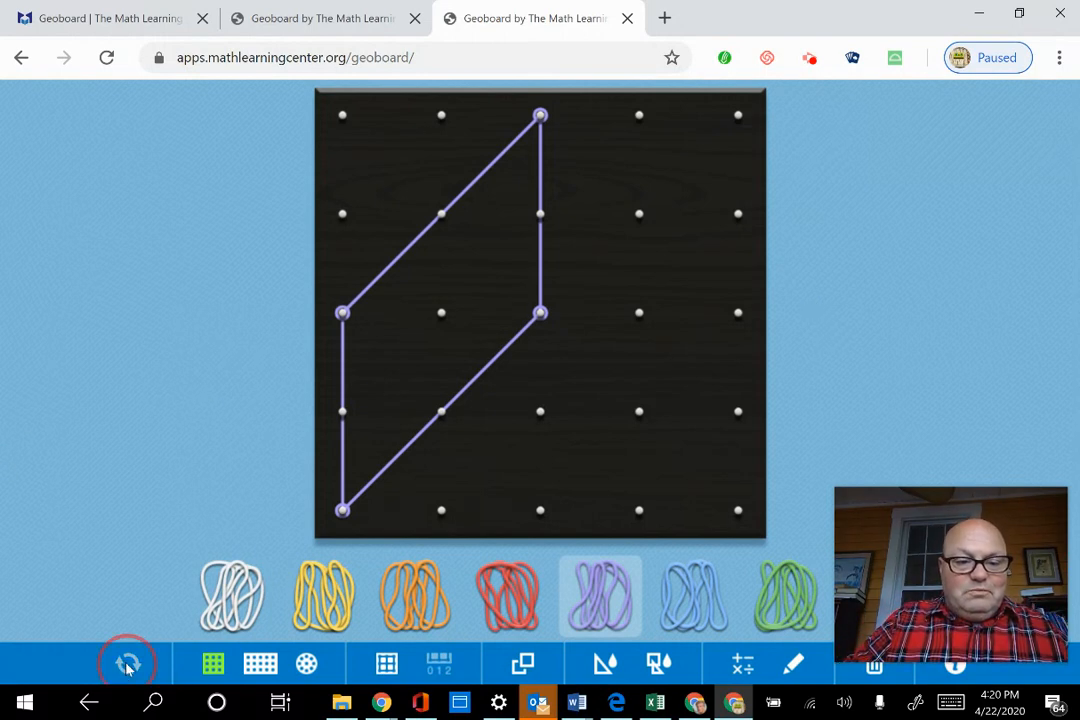
- Start Over and confirm YES, clearing the purple parallelogram
left_click(128, 663)
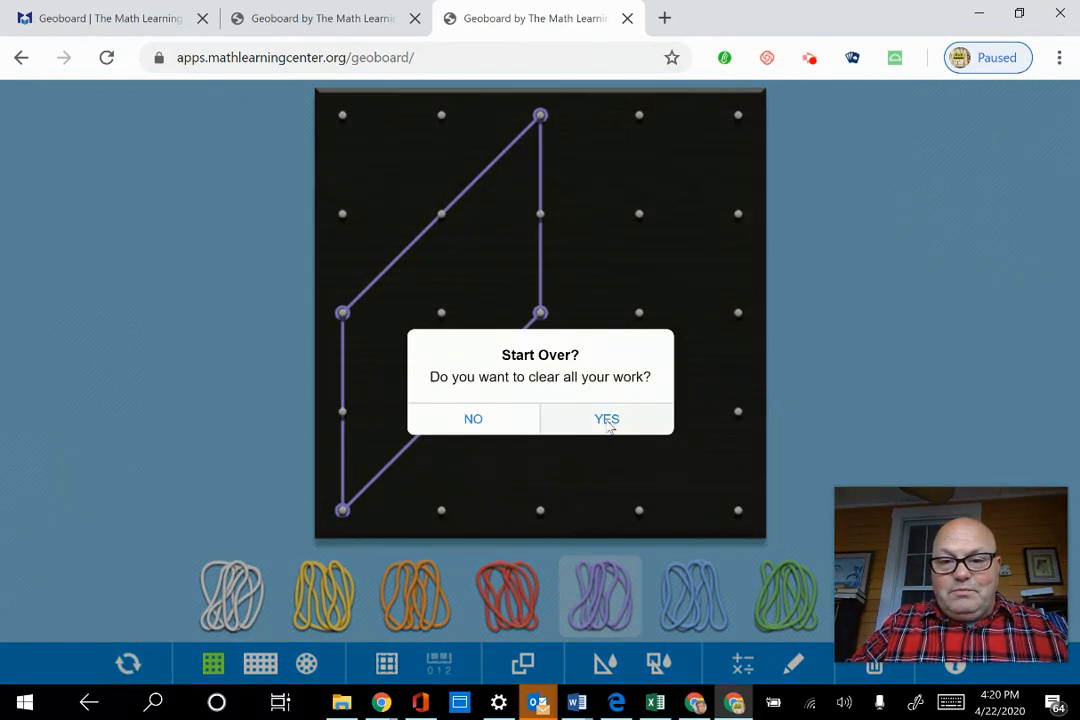
left_click(606, 418)
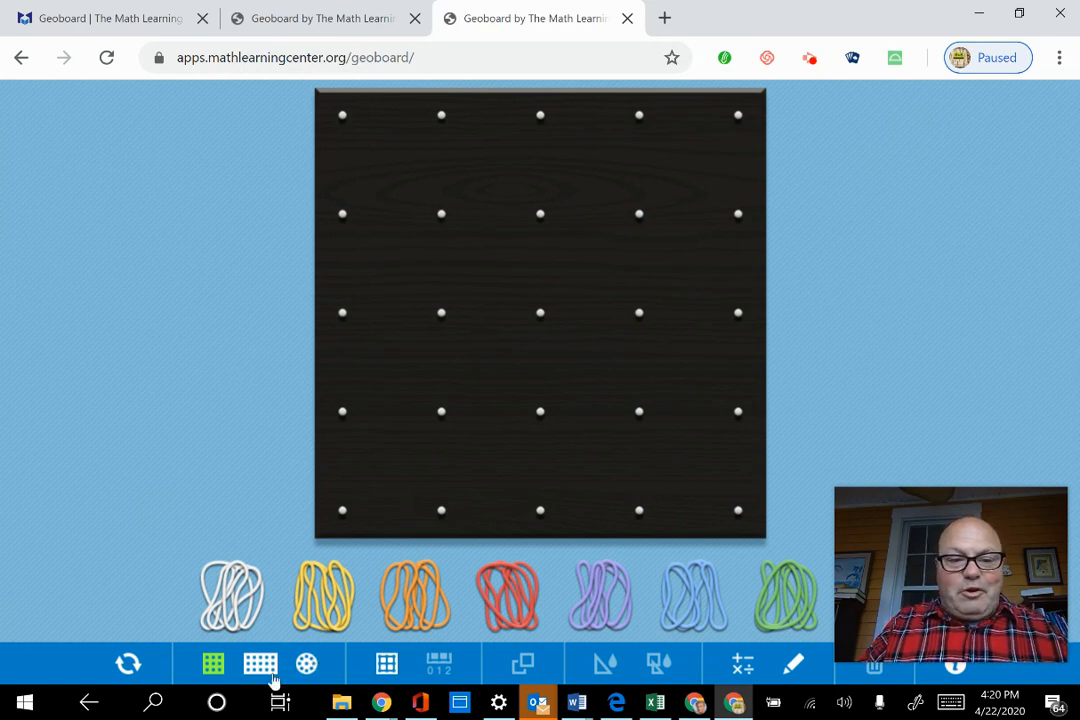
- On the large rectangular pegboard, stretch a purple band into a trapezoid near the top
left_click(260, 663)
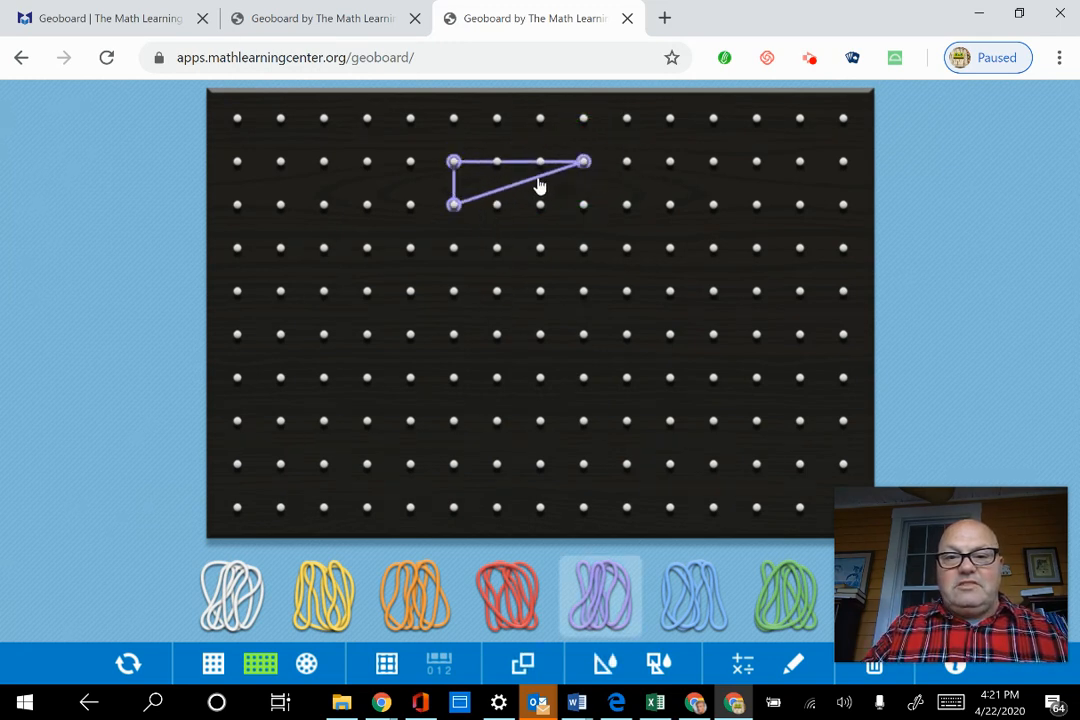
left_click_drag(538, 205, 668, 248)
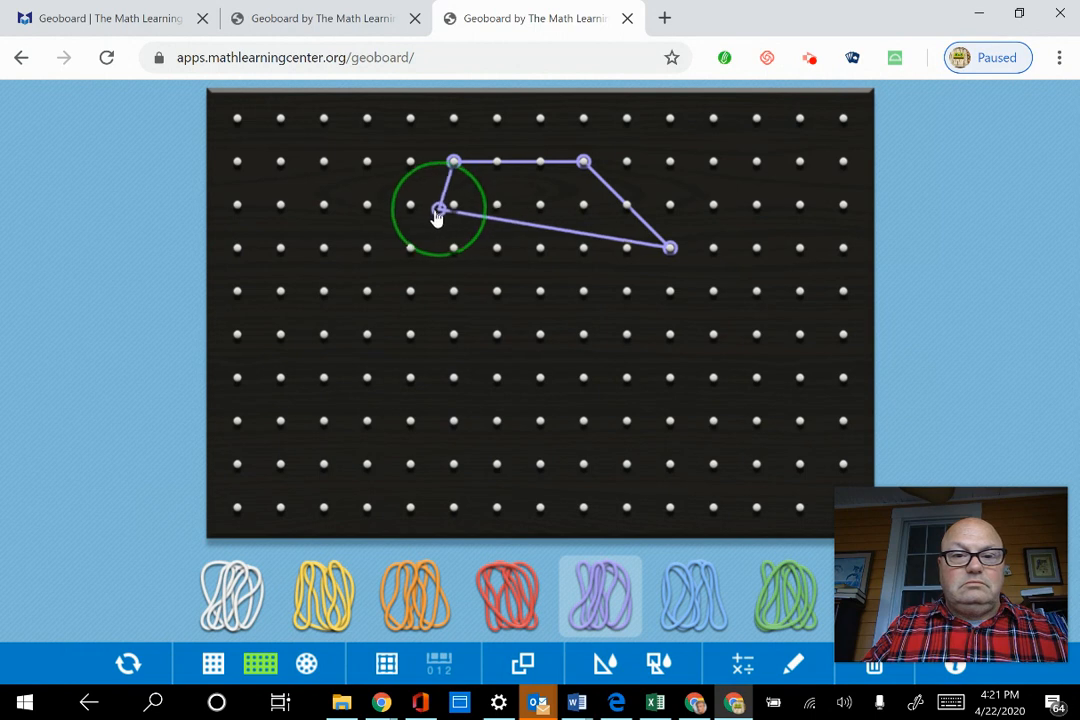
left_click_drag(437, 210, 363, 253)
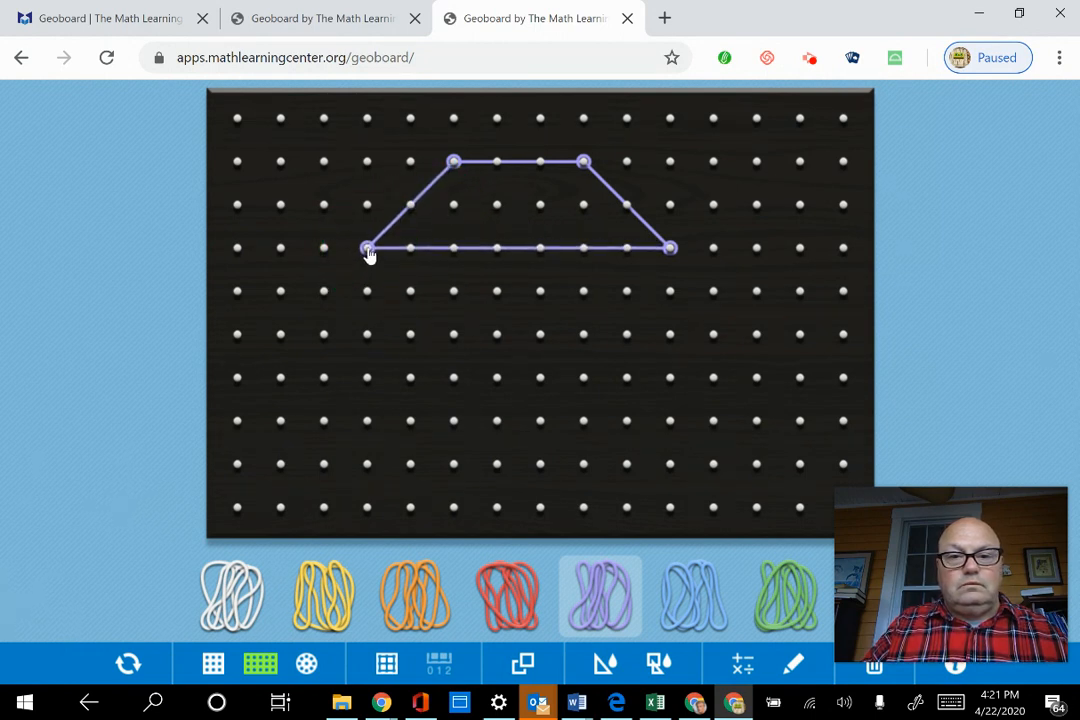
left_click_drag(367, 248, 452, 327)
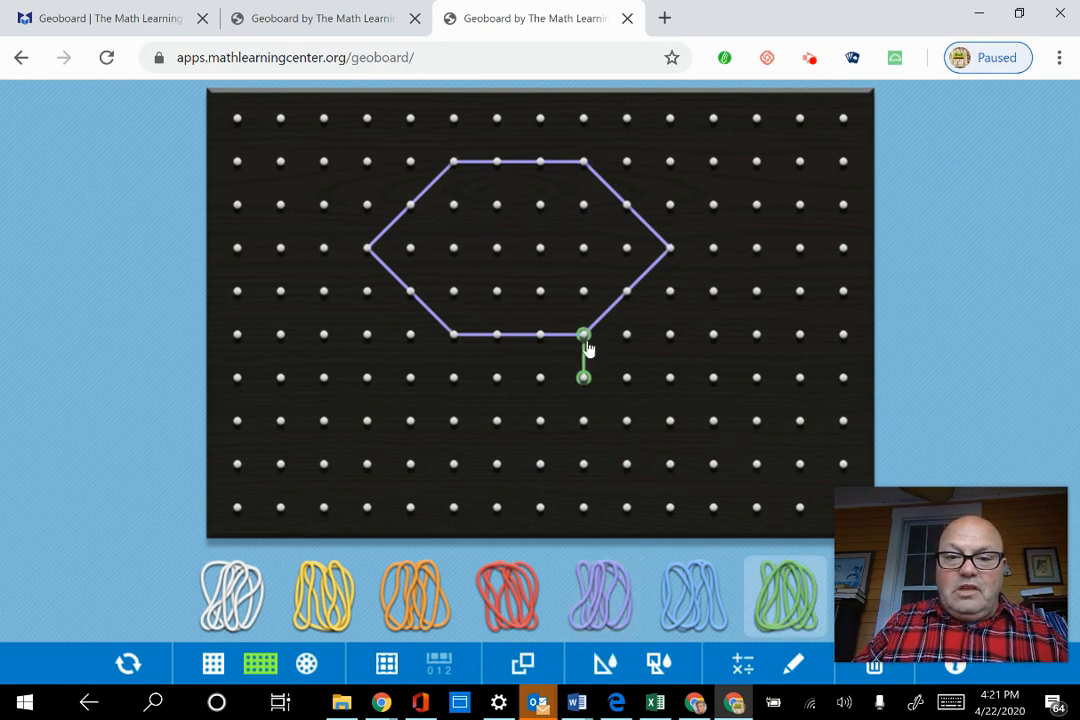
- Add a green band from the hexagon's lower-right corner and a red band along its top edge
left_click_drag(583, 377, 526, 386)
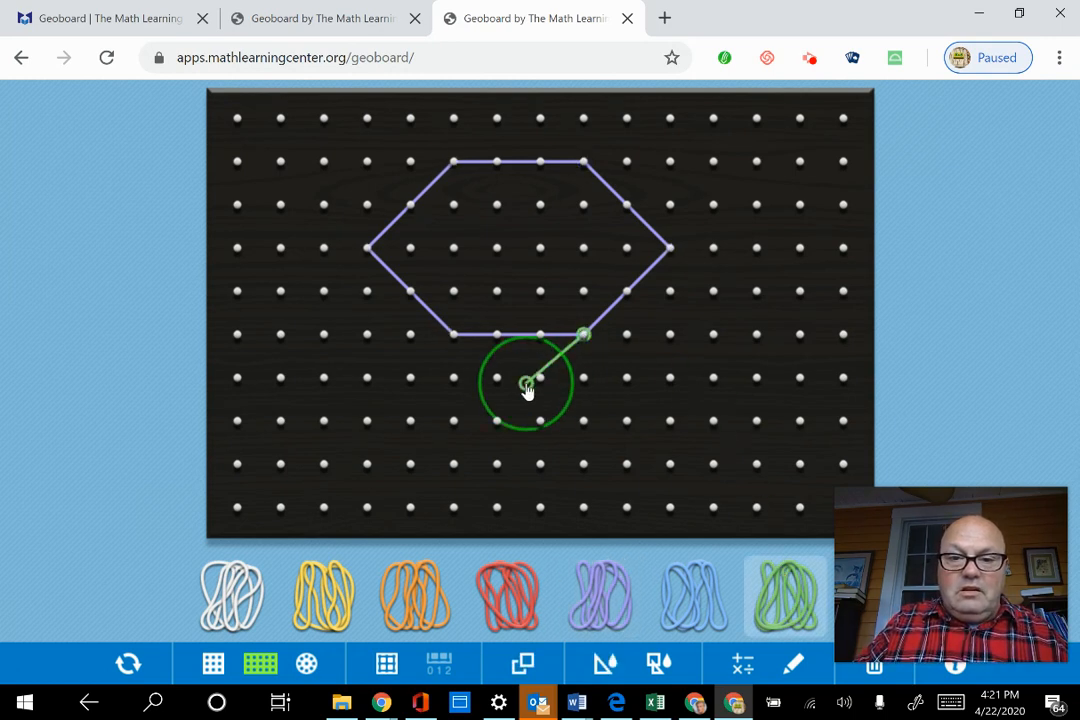
left_click_drag(525, 385, 497, 420)
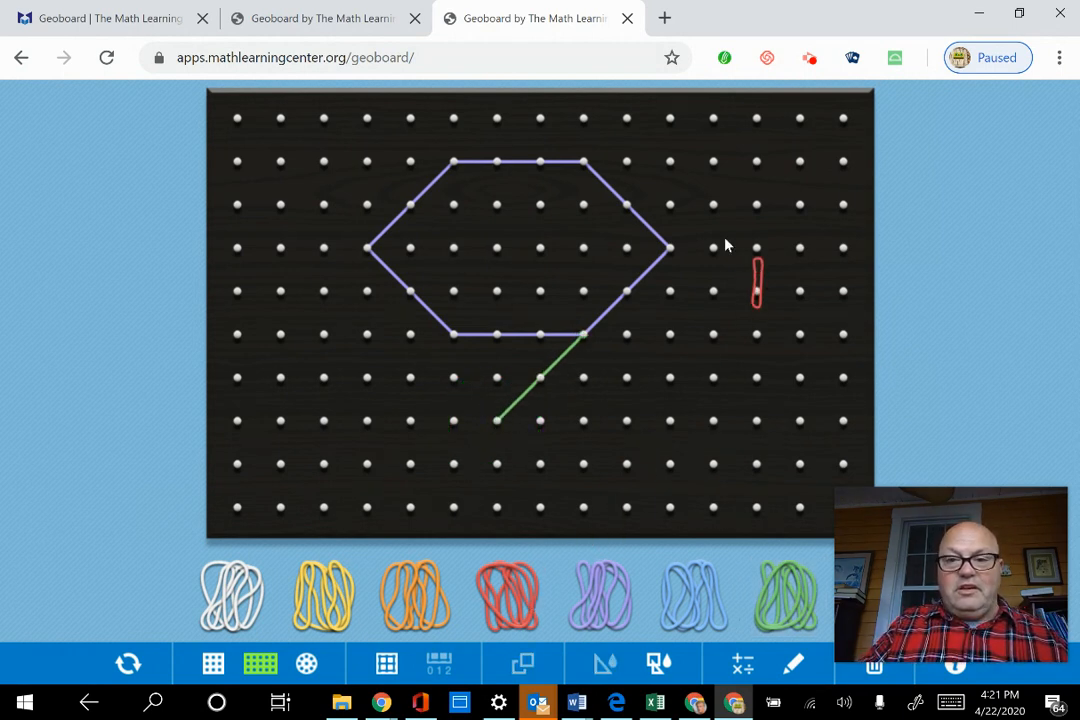
left_click_drag(755, 285, 585, 175)
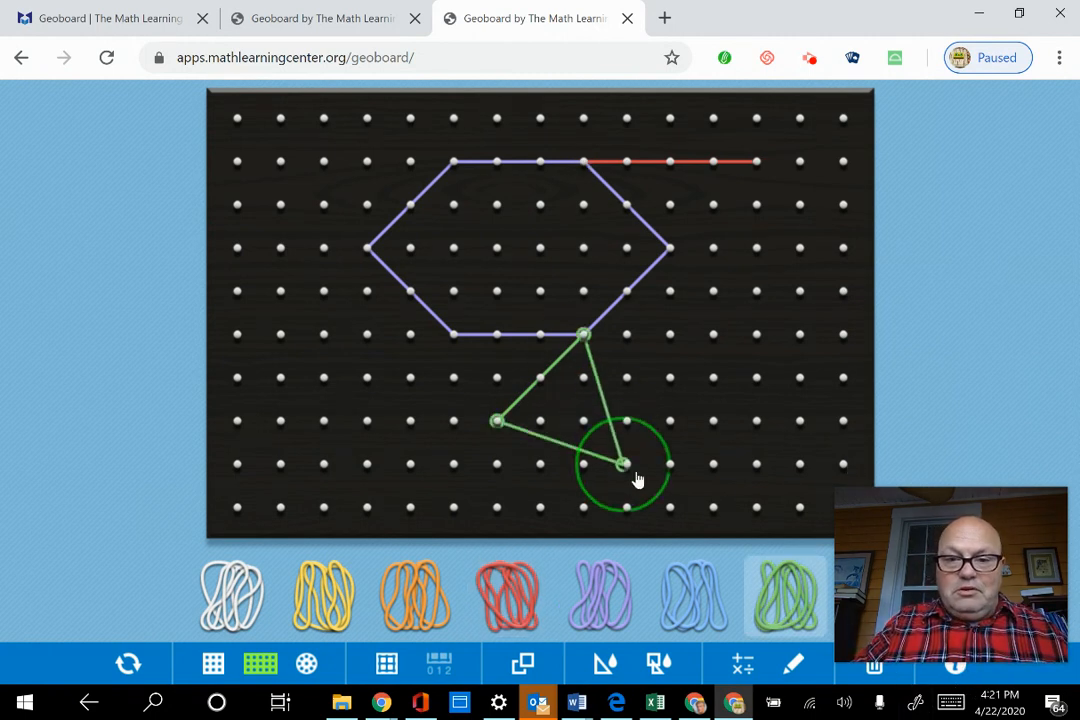
left_click_drag(627, 467, 539, 377)
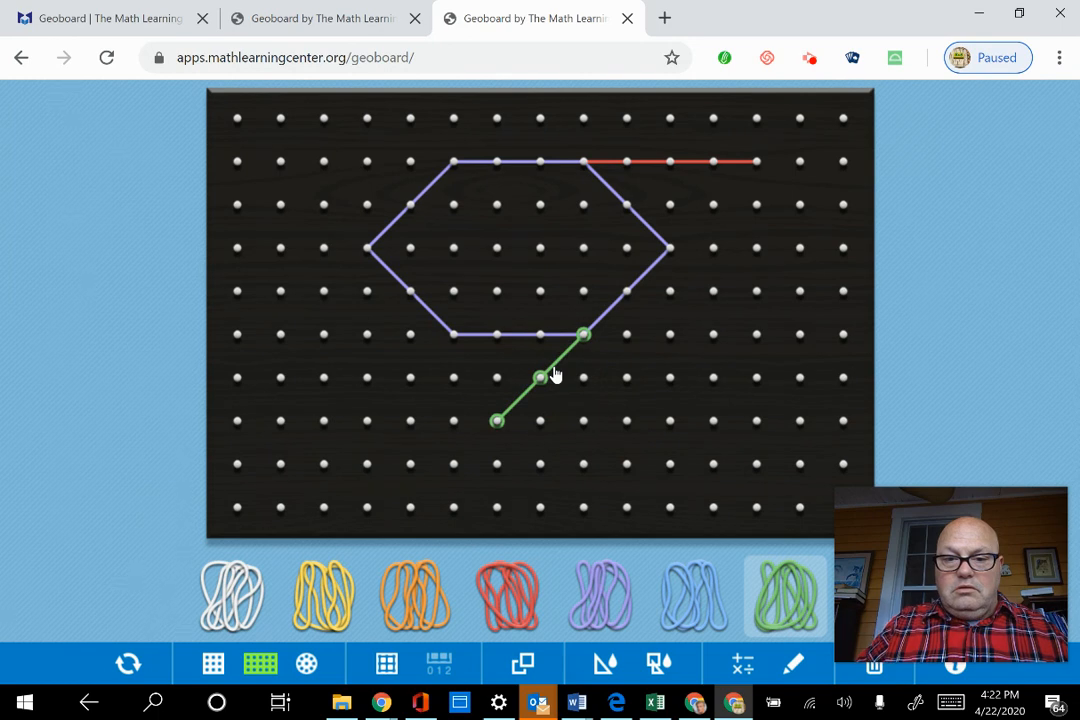
mouse_move(155, 668)
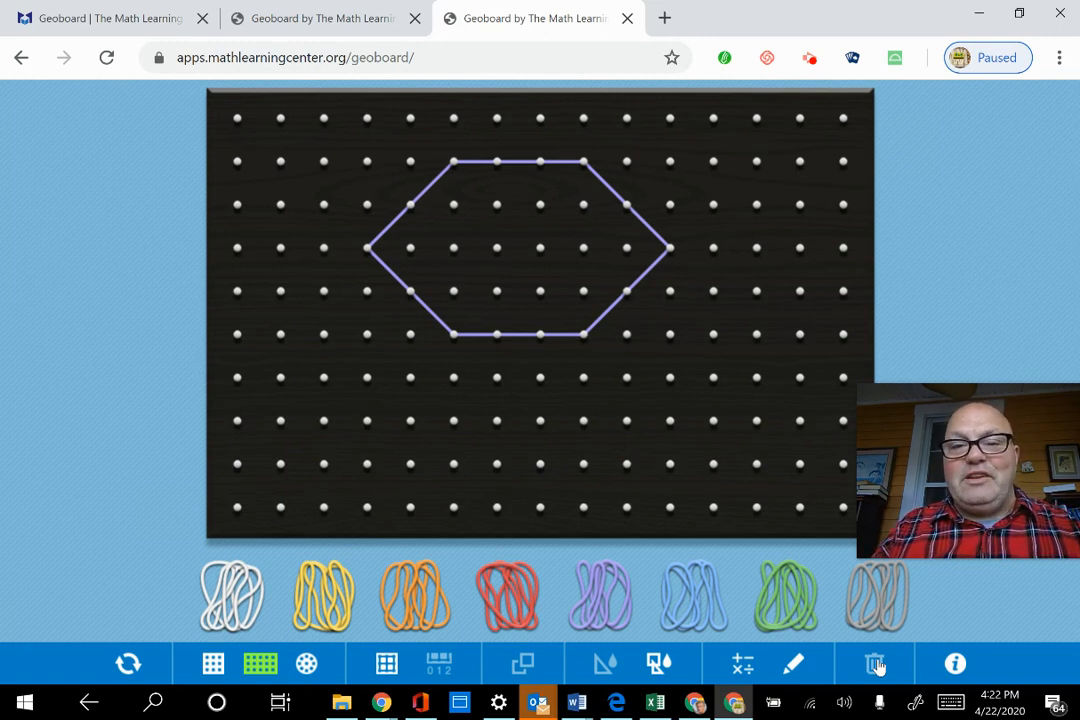
mouse_move(345, 610)
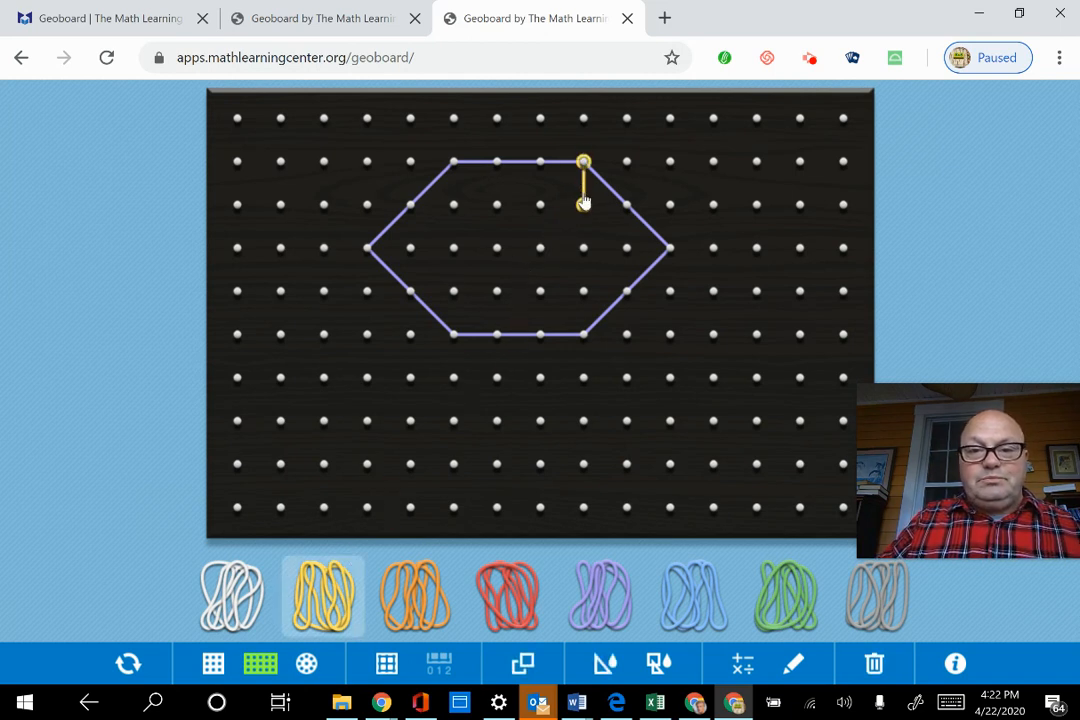
- Stretch a yellow band from the hexagon's top-right corner down to its bottom-right corner
left_click_drag(585, 163, 368, 247)
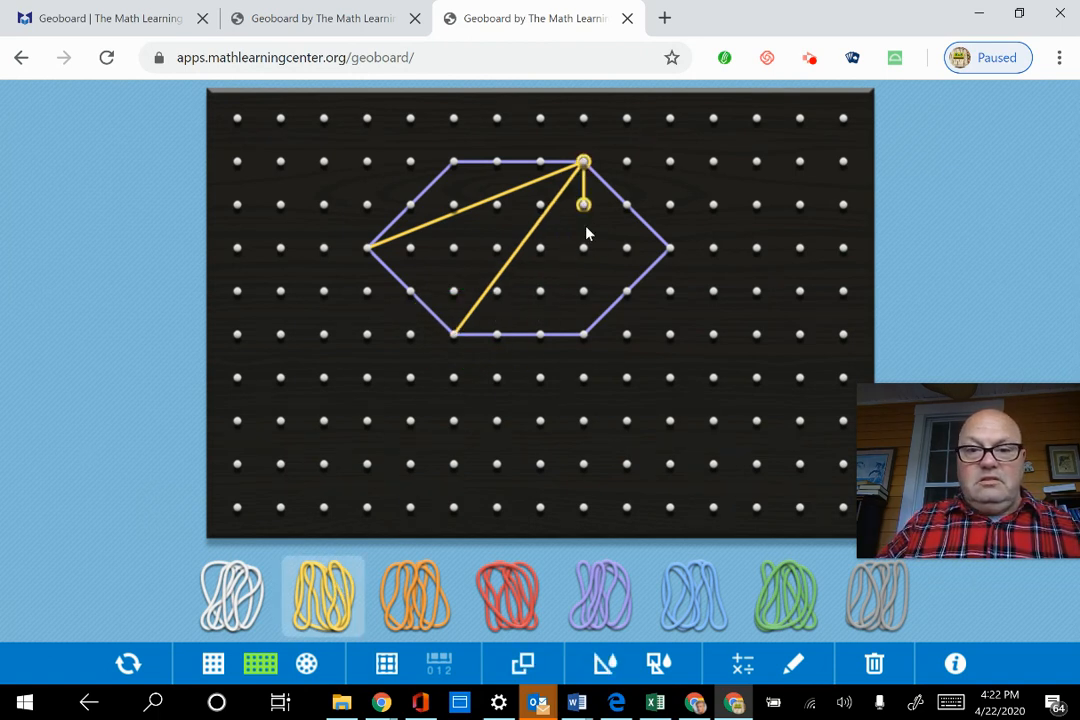
left_click_drag(583, 205, 583, 335)
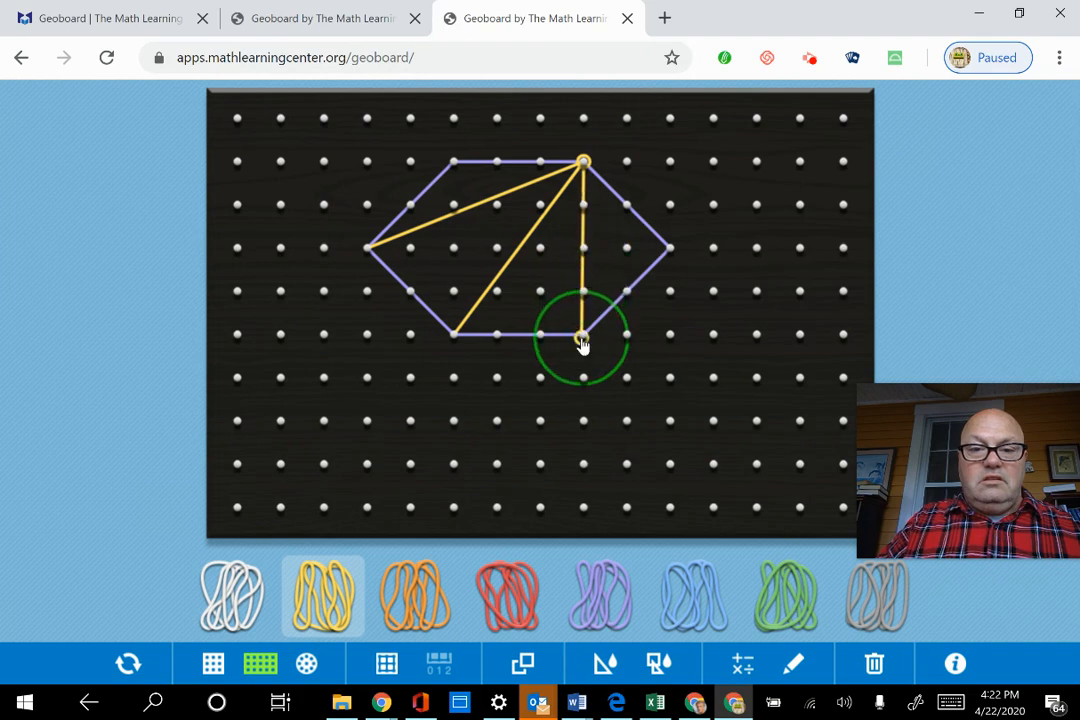
mouse_move(773, 320)
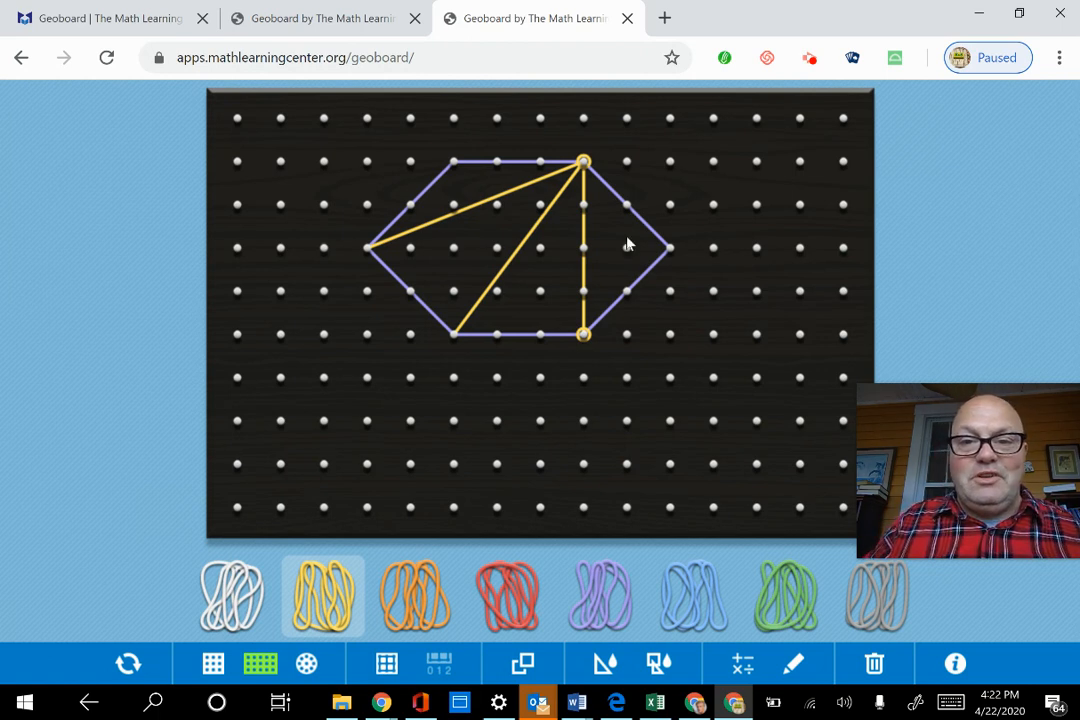
mouse_move(485, 195)
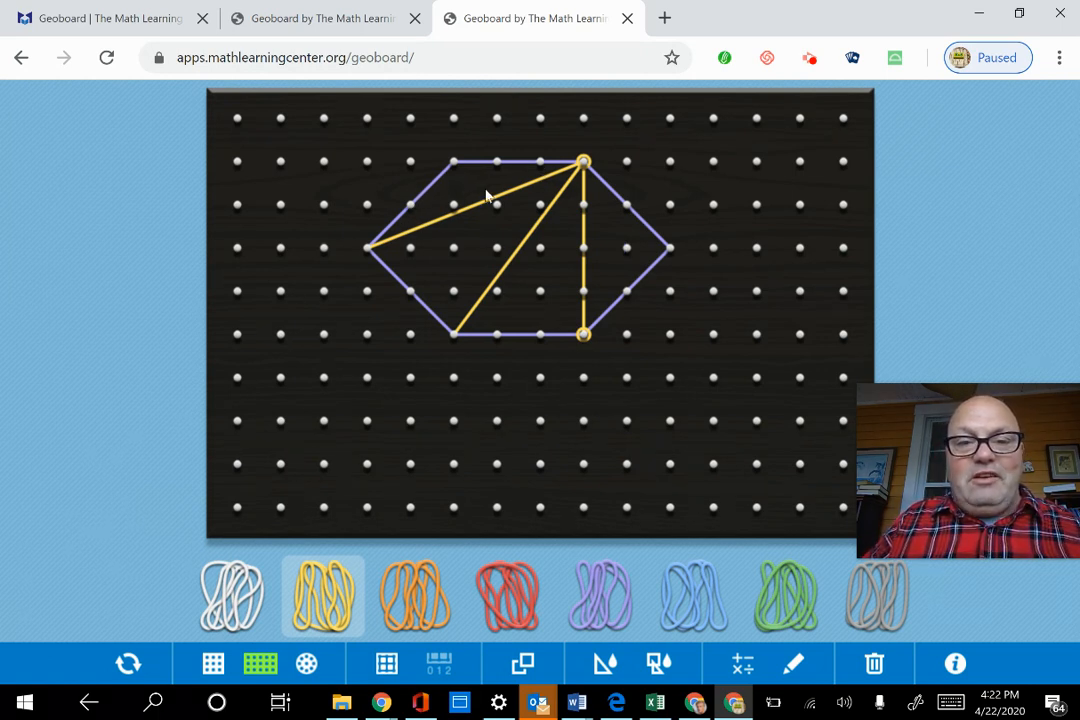
mouse_move(570, 315)
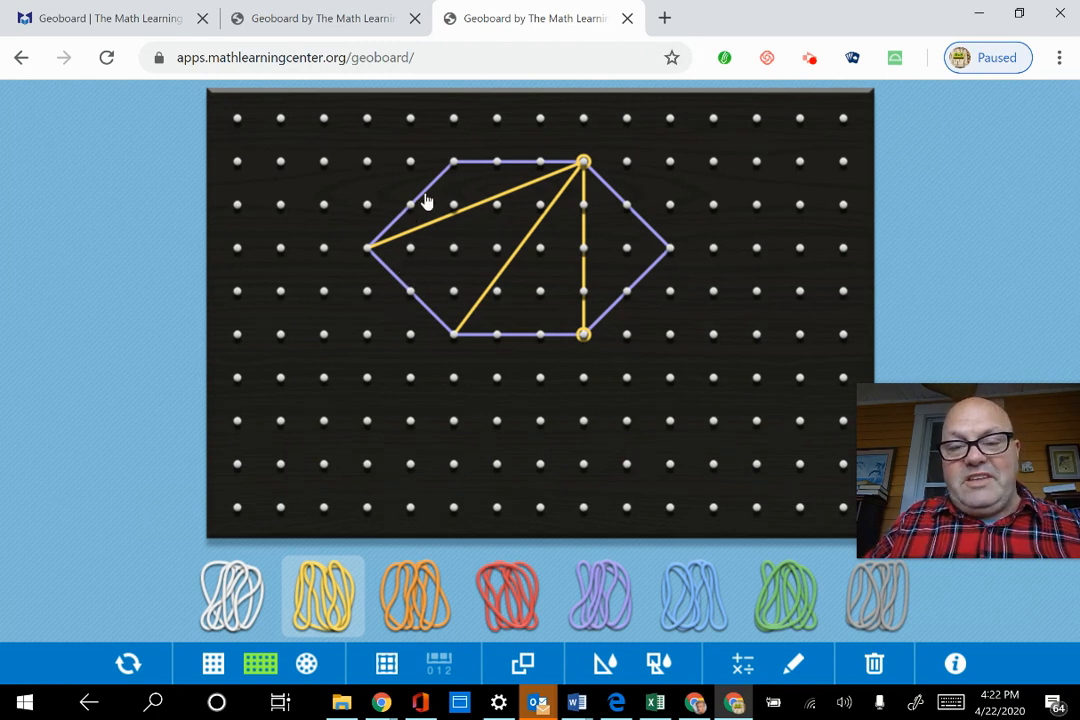
mouse_move(483, 178)
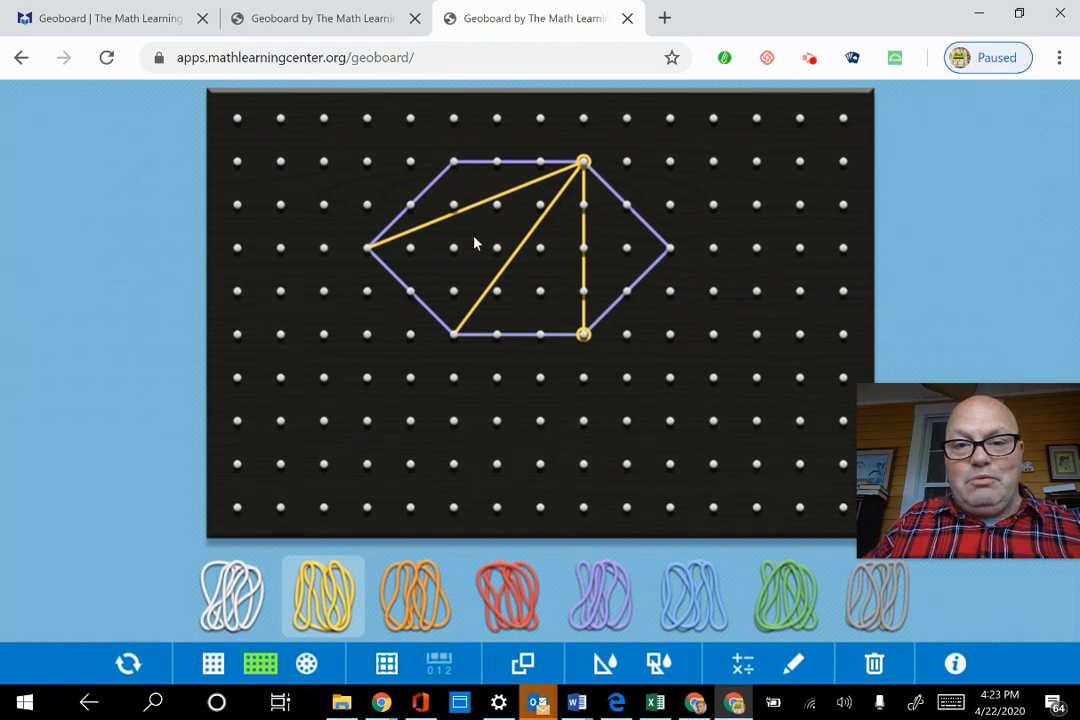
mouse_move(730, 267)
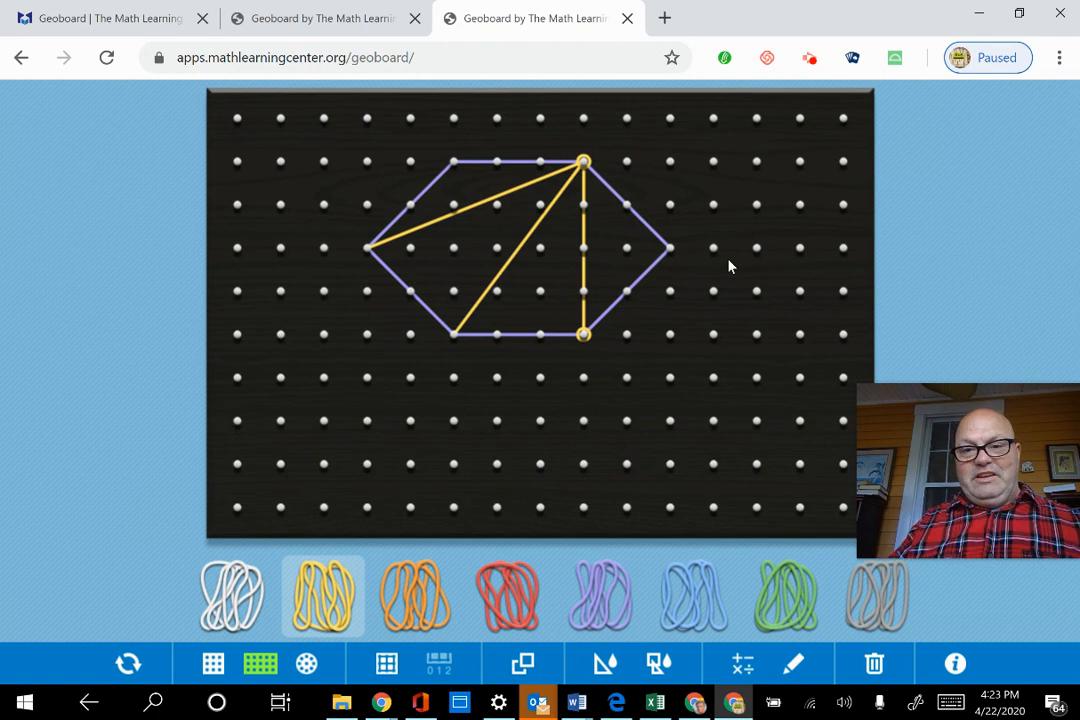
mouse_move(705, 608)
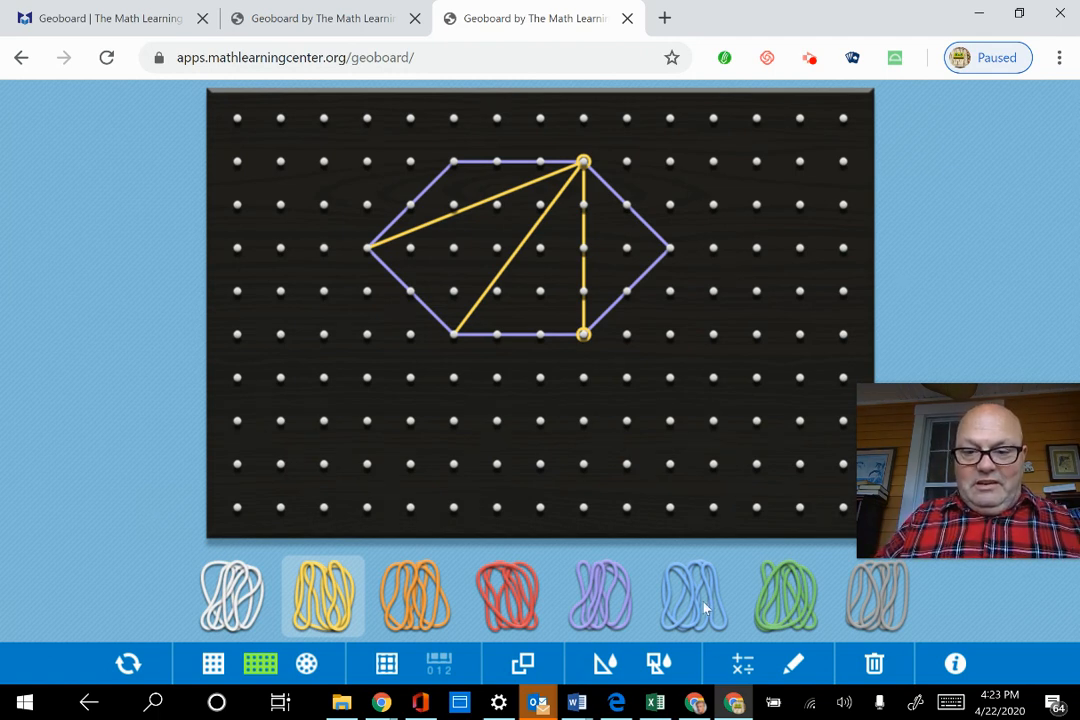
- Add the text label 180×4=720 beside the hexagon, removing a stray equals sign
left_click(741, 663)
type("180×4=")
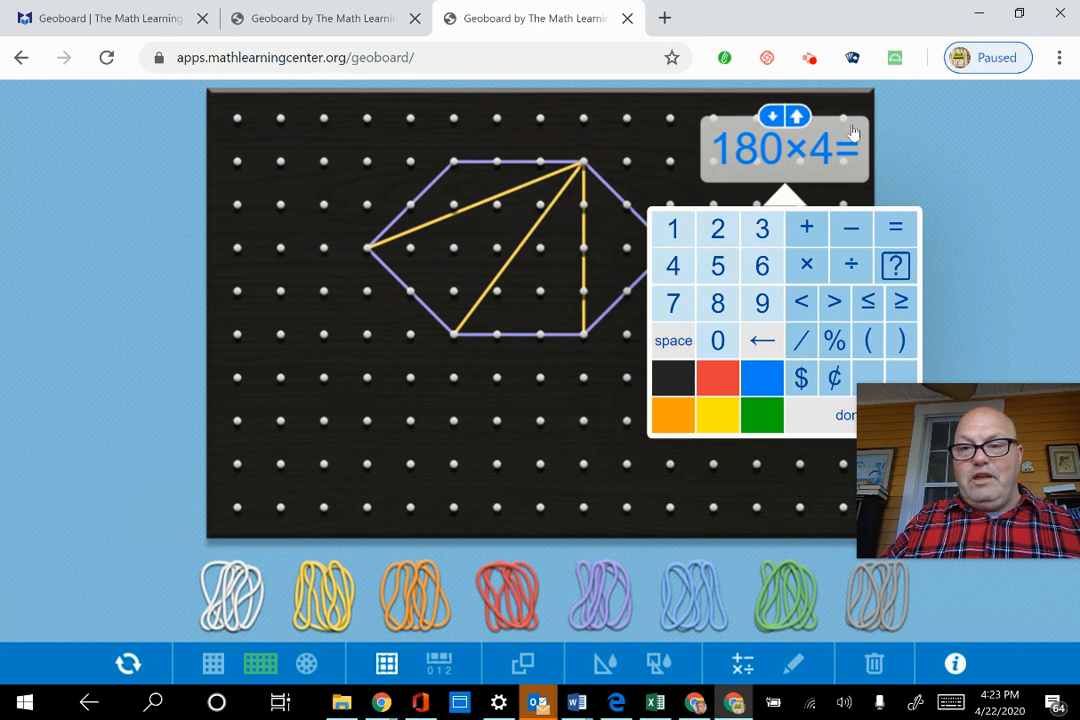
left_click(846, 414)
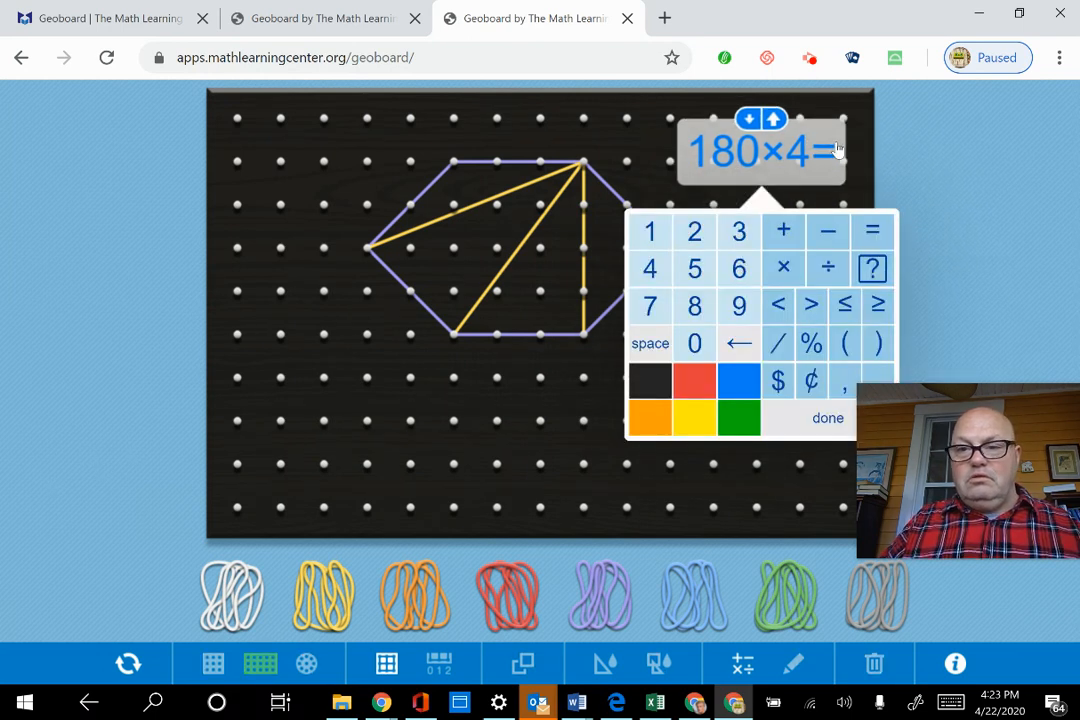
left_click(871, 231)
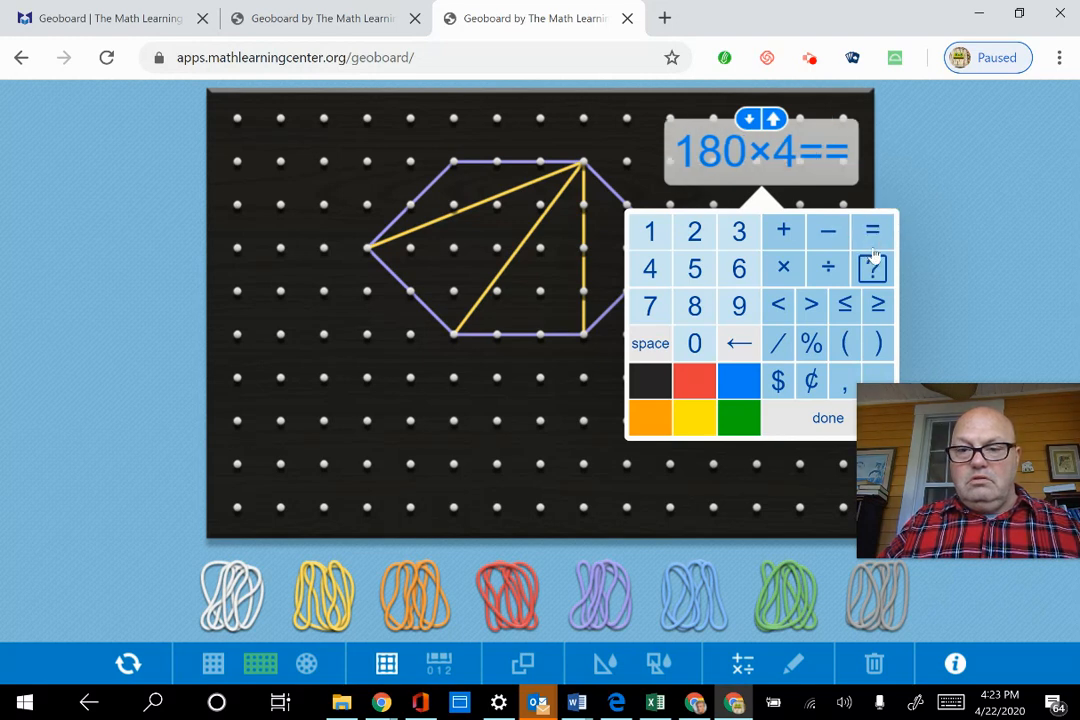
left_click(739, 343)
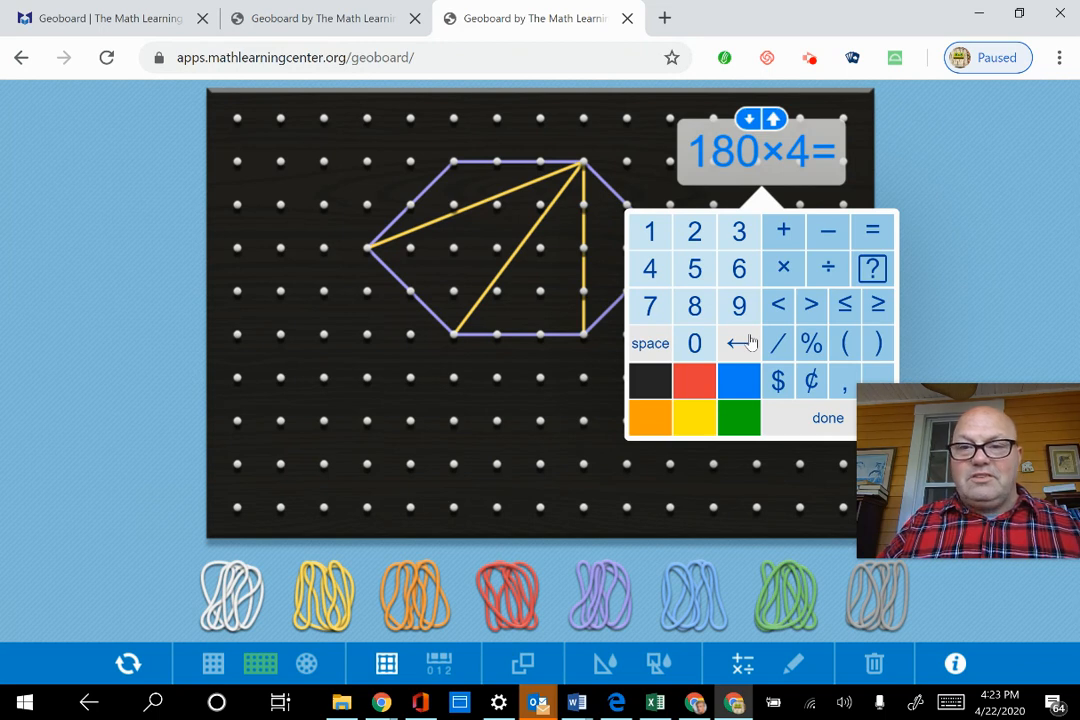
left_click(649, 306)
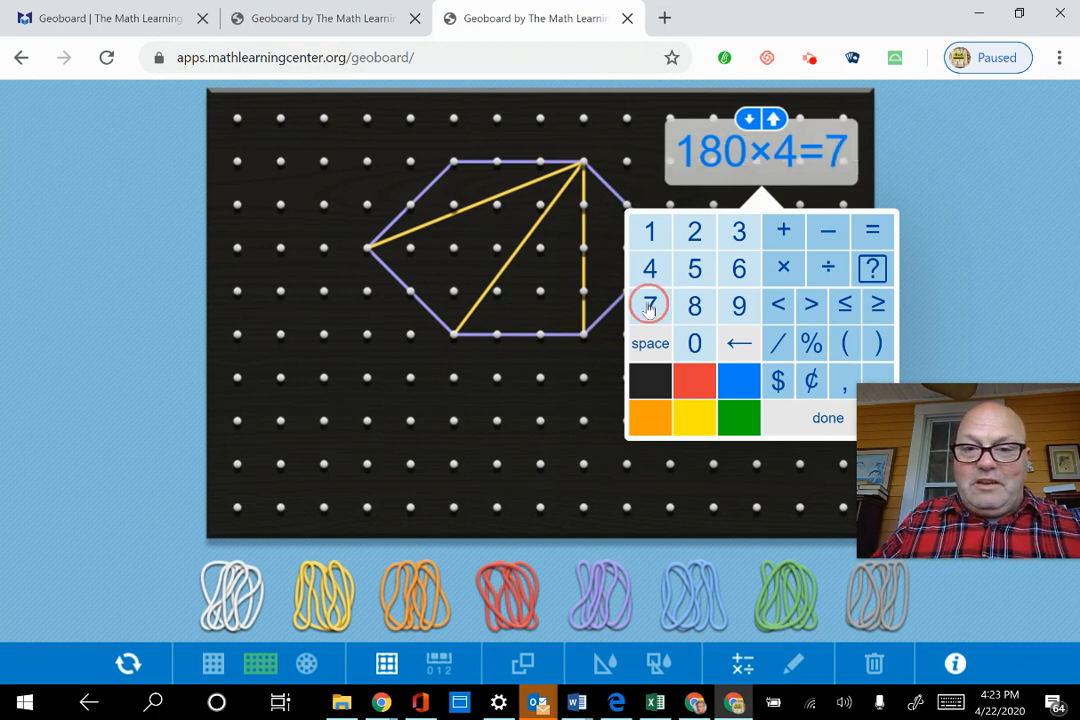
left_click(694, 343)
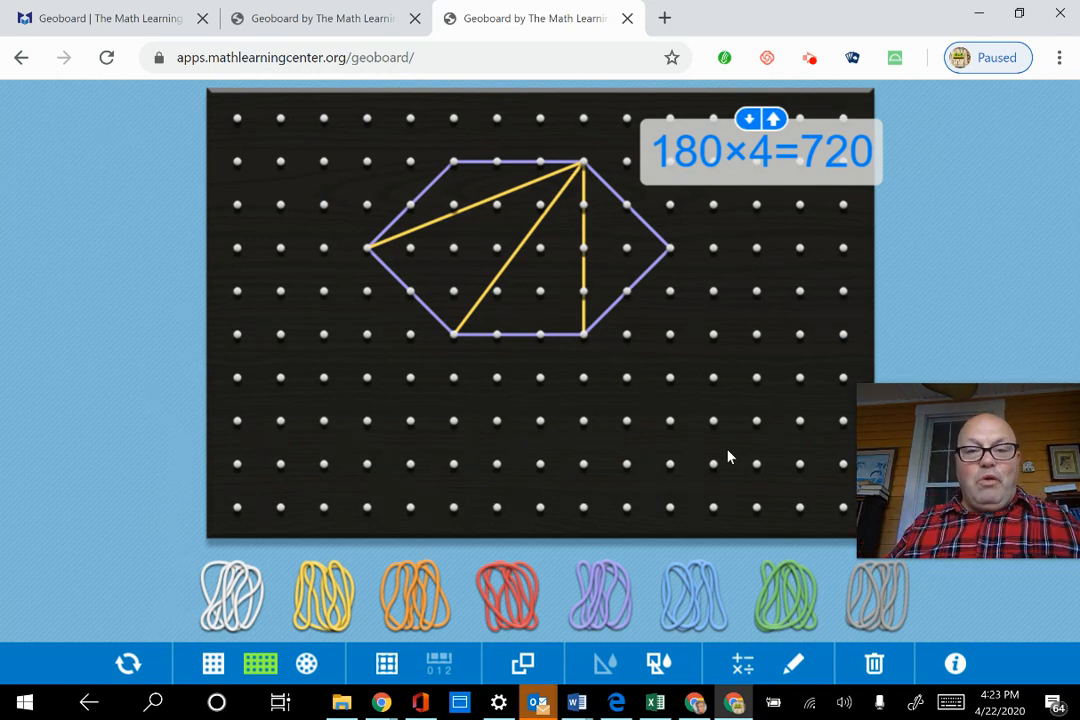
- Wipe the board, then shape a thin orange scalene triangle and a wide purple isosceles triangle
left_click(127, 663)
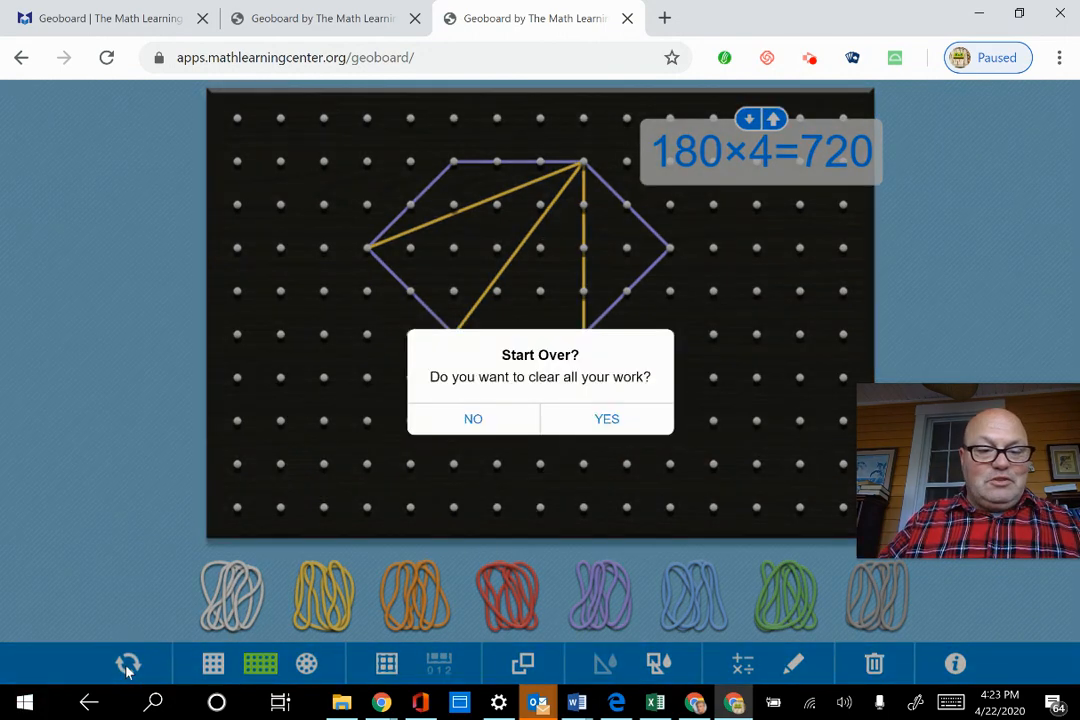
left_click(606, 418)
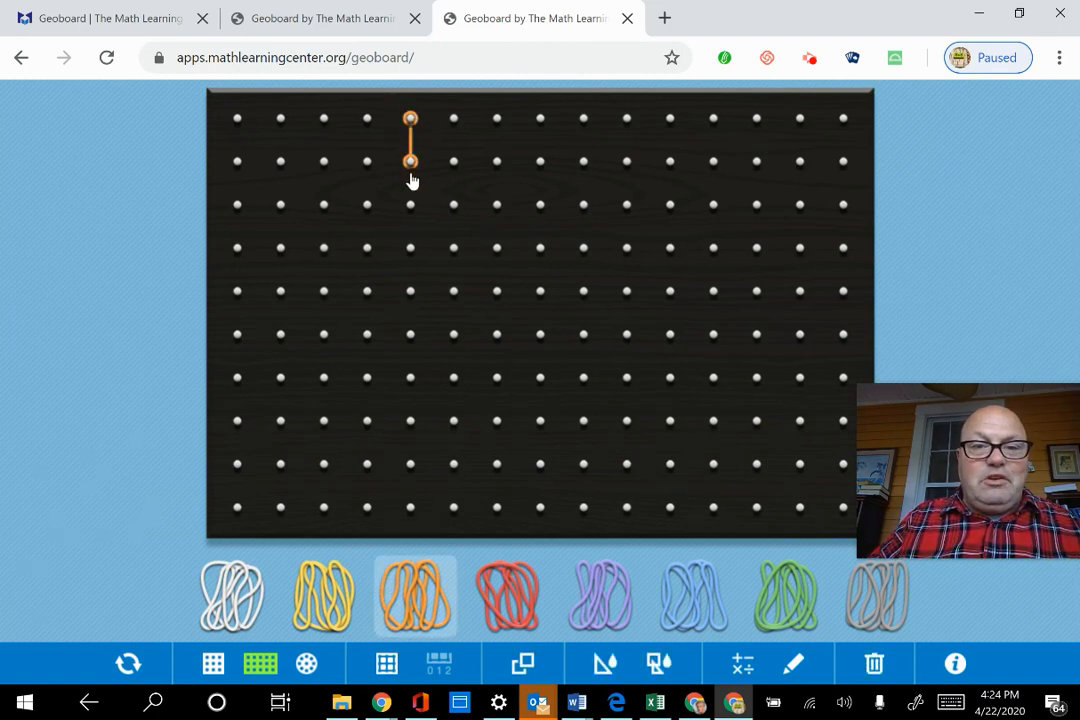
left_click_drag(410, 163, 410, 420)
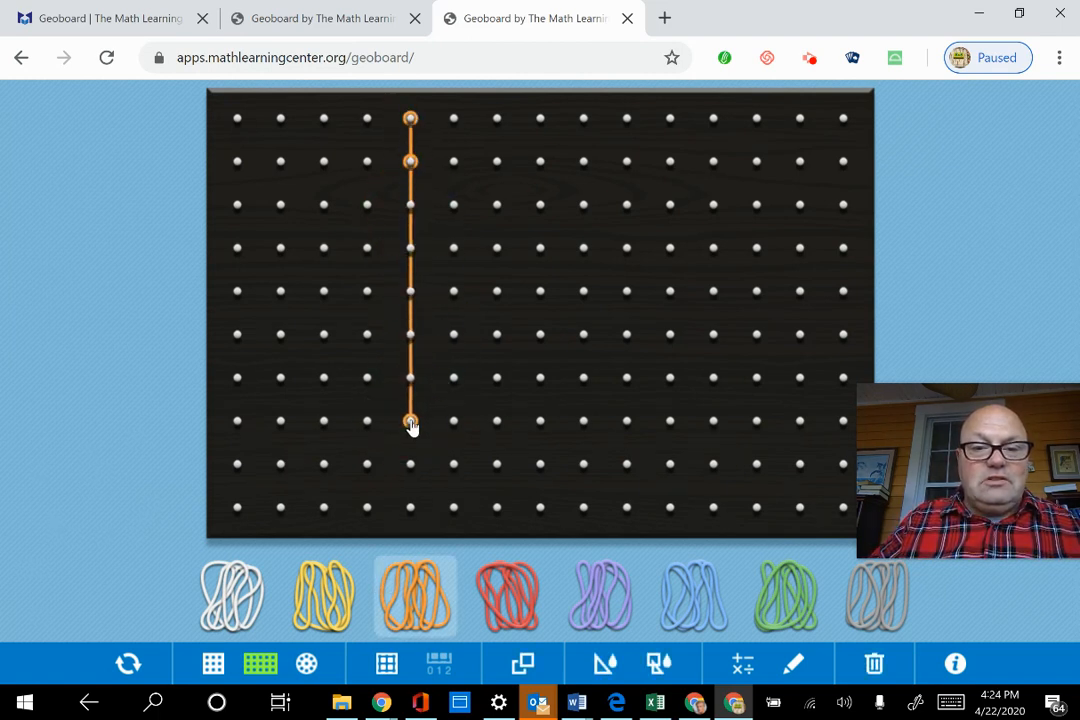
left_click_drag(410, 420, 367, 420)
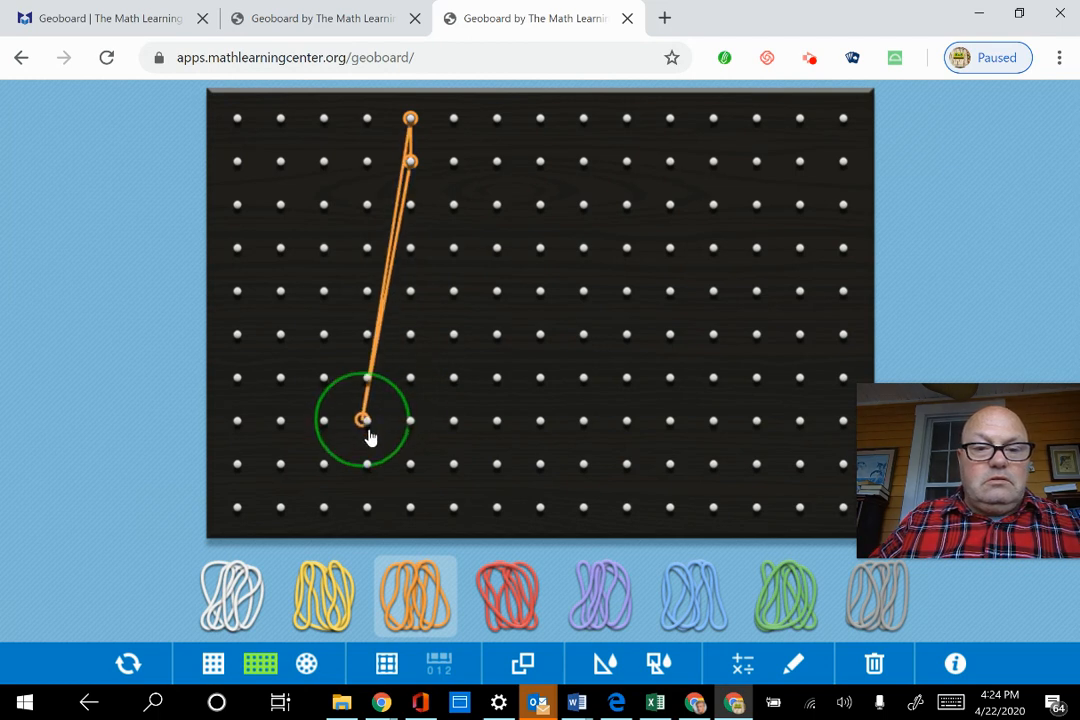
left_click_drag(365, 418, 462, 330)
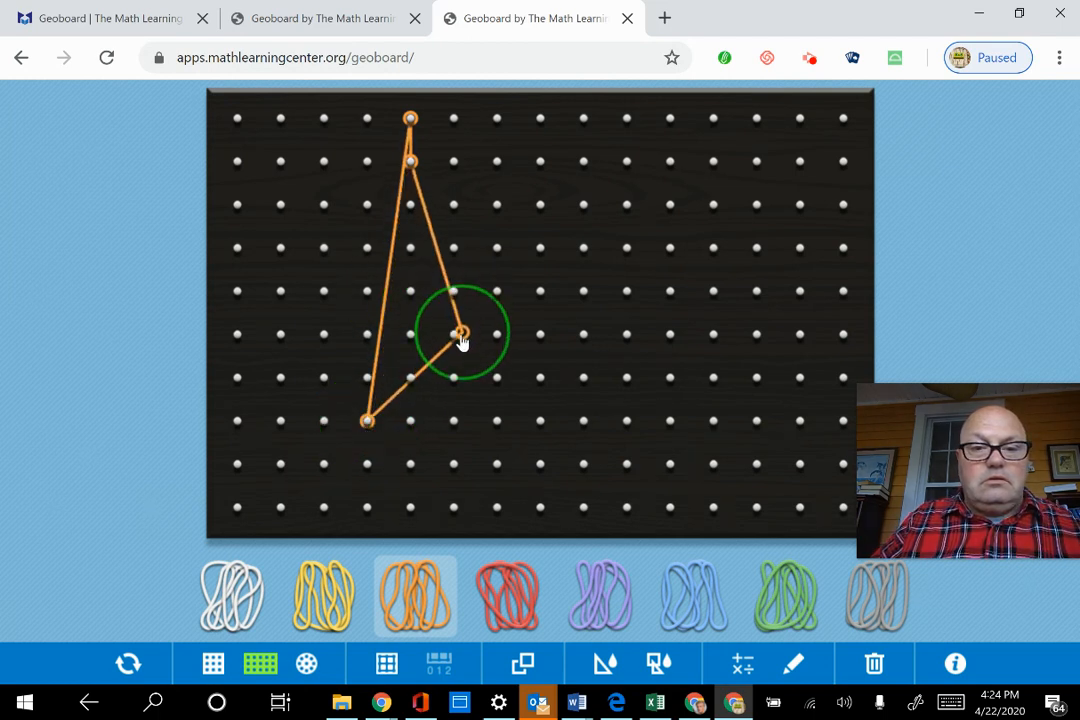
left_click_drag(462, 332, 410, 378)
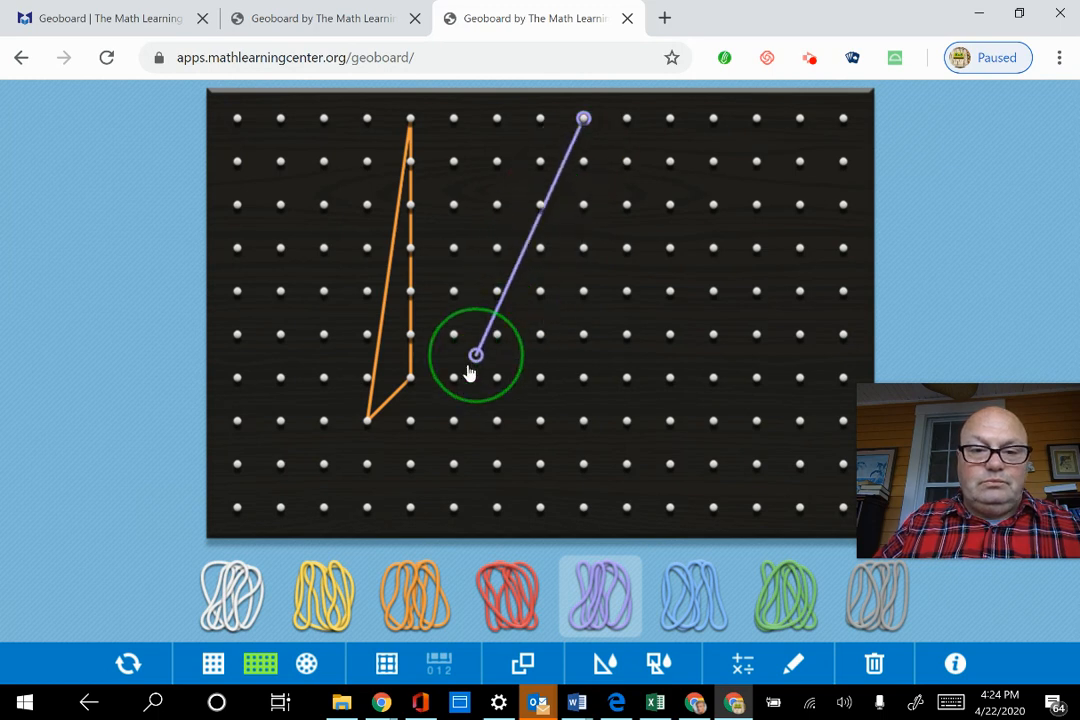
left_click_drag(477, 357, 453, 377)
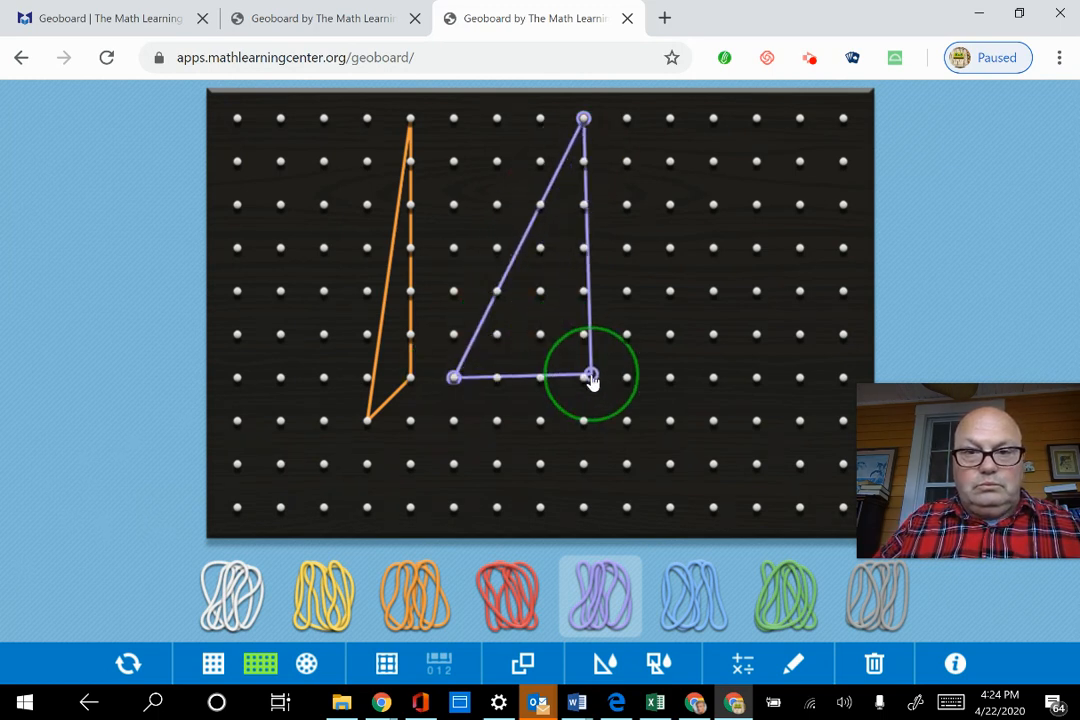
left_click_drag(583, 377, 713, 377)
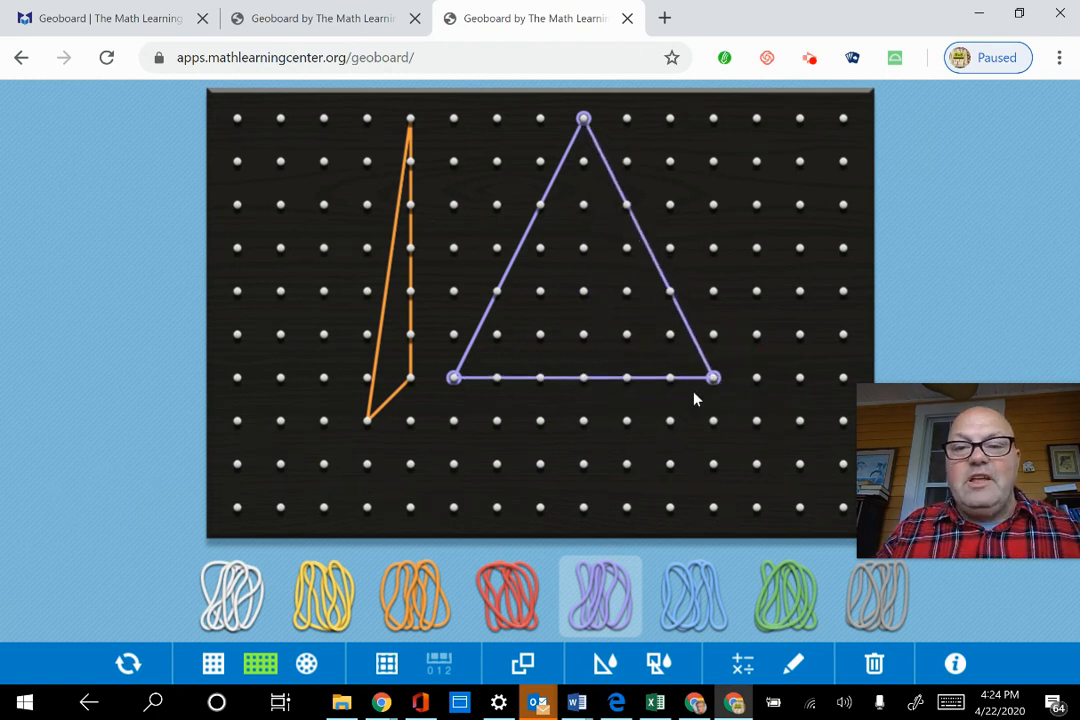
mouse_move(790, 406)
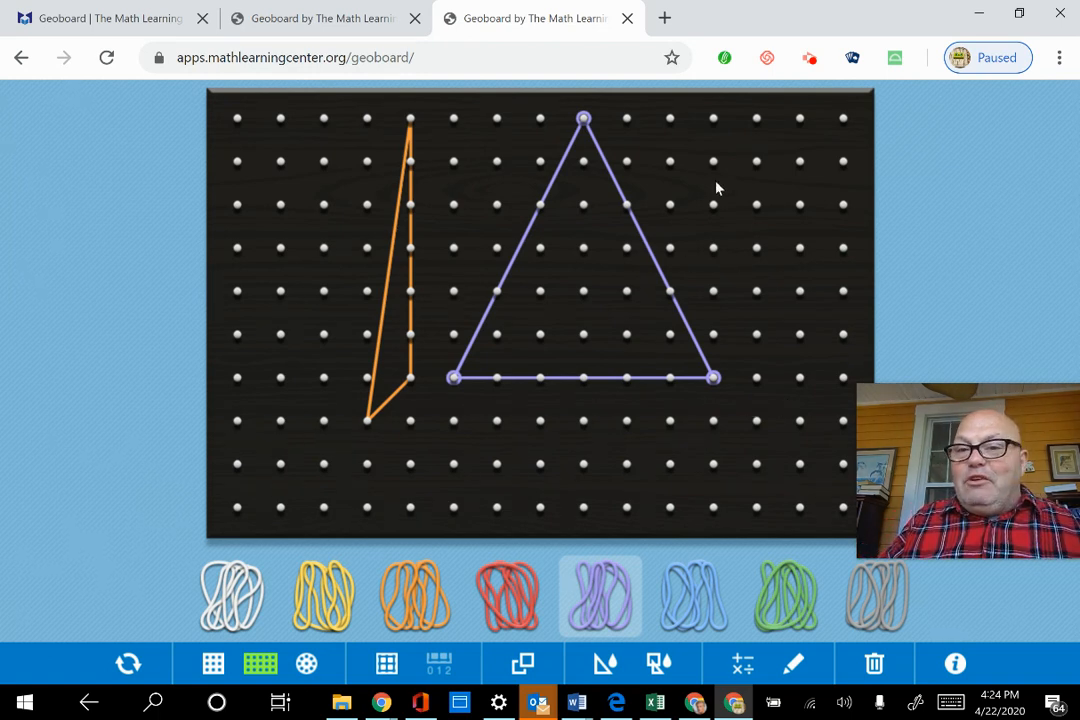
mouse_move(547, 410)
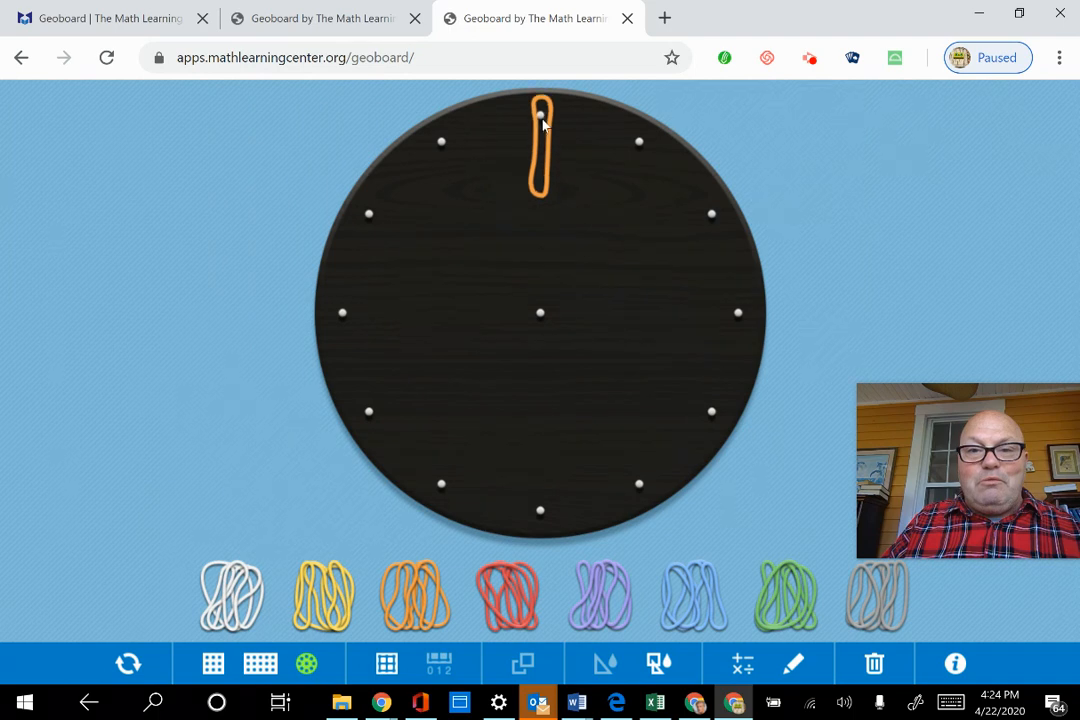
- Stretch an orange band from the top rim peg into a large triangle, then dismiss the mail notification
left_click_drag(541, 113, 357, 412)
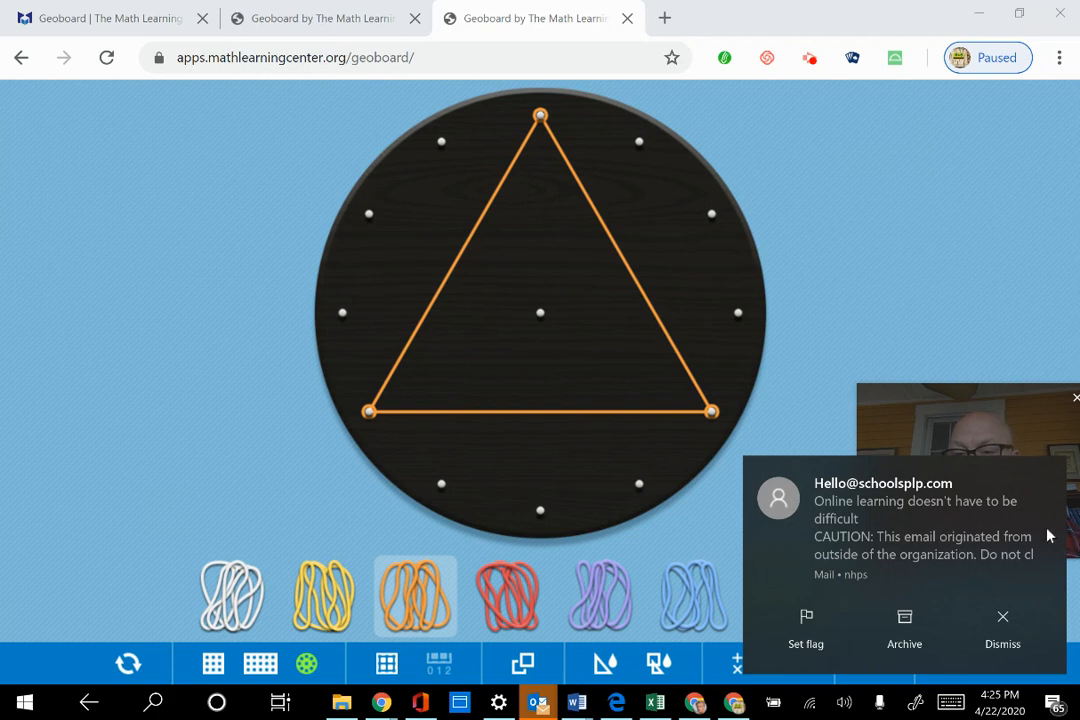
left_click(1002, 628)
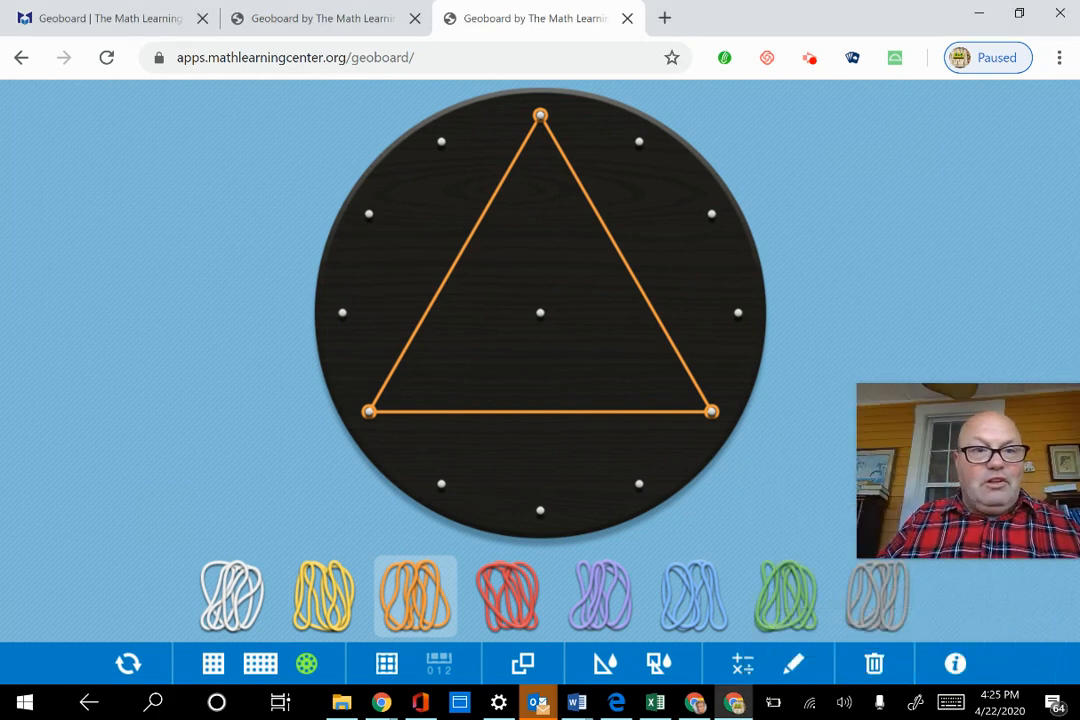